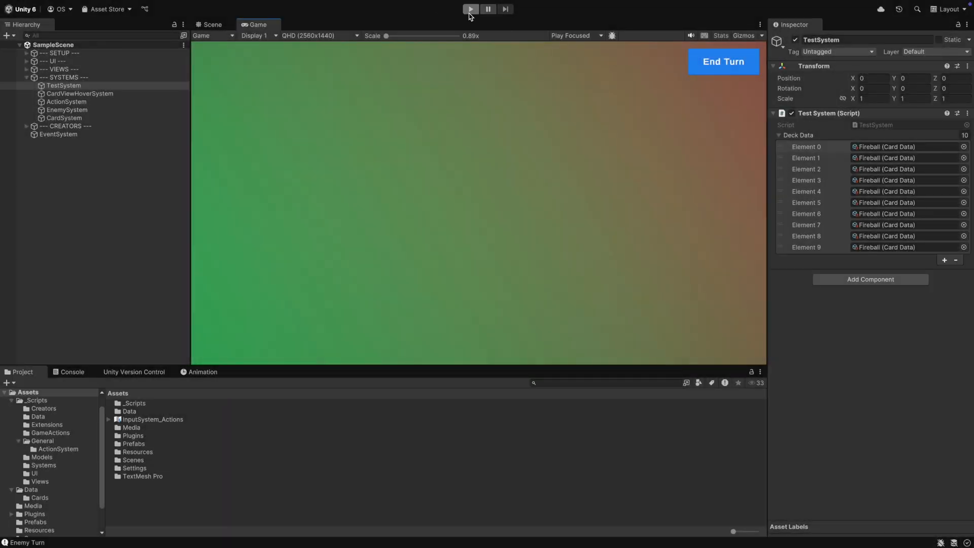
Play the scene and end the player's turn so five Fireball cards are dealt.
click(470, 9)
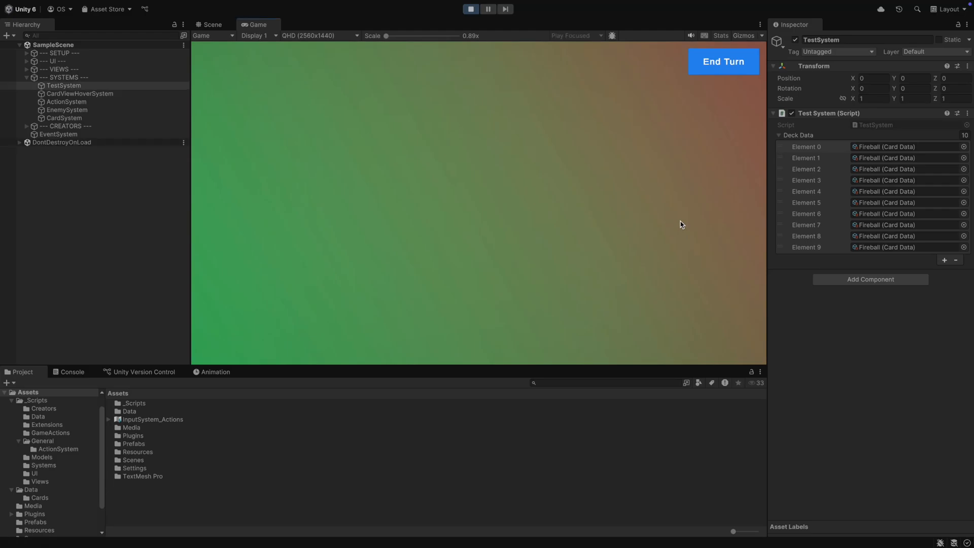
mouse_move(422, 96)
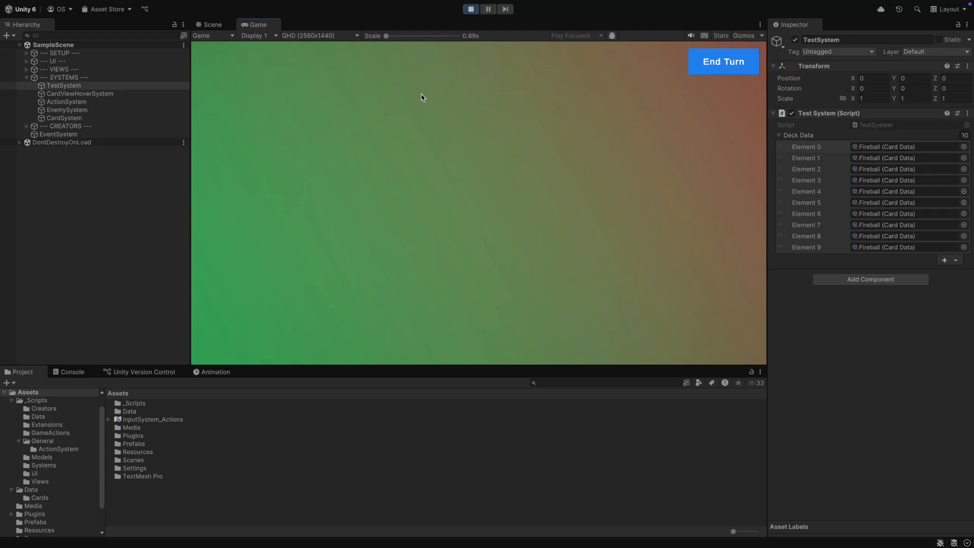
click(722, 62)
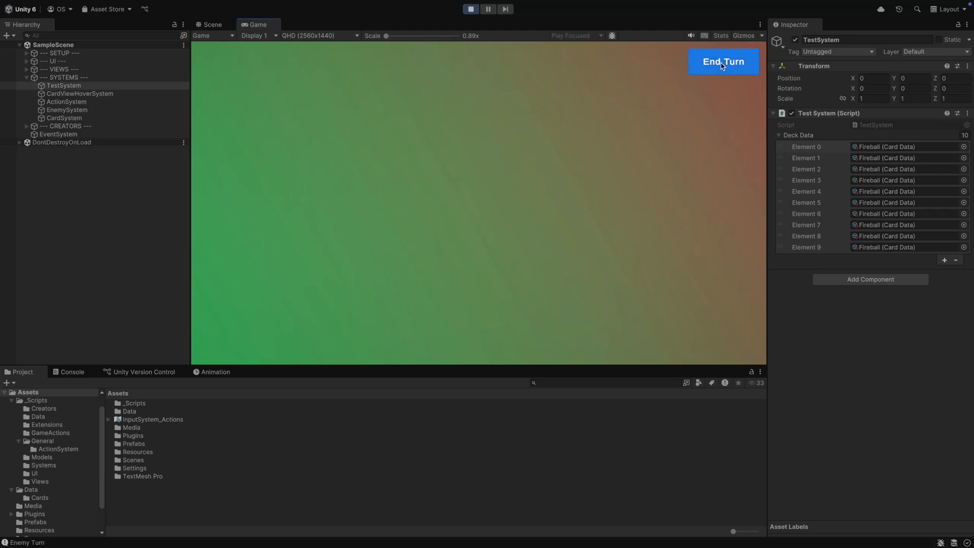
click(723, 61)
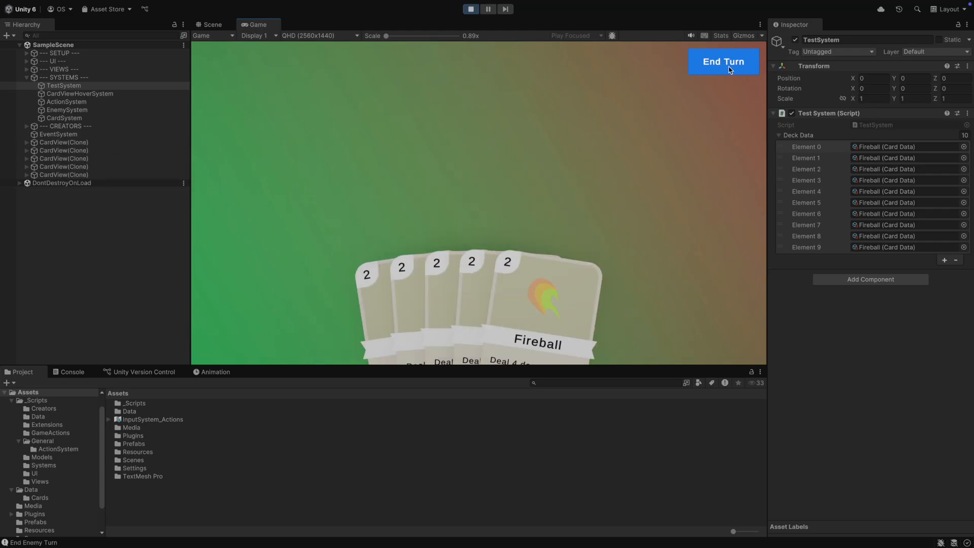
click(724, 62)
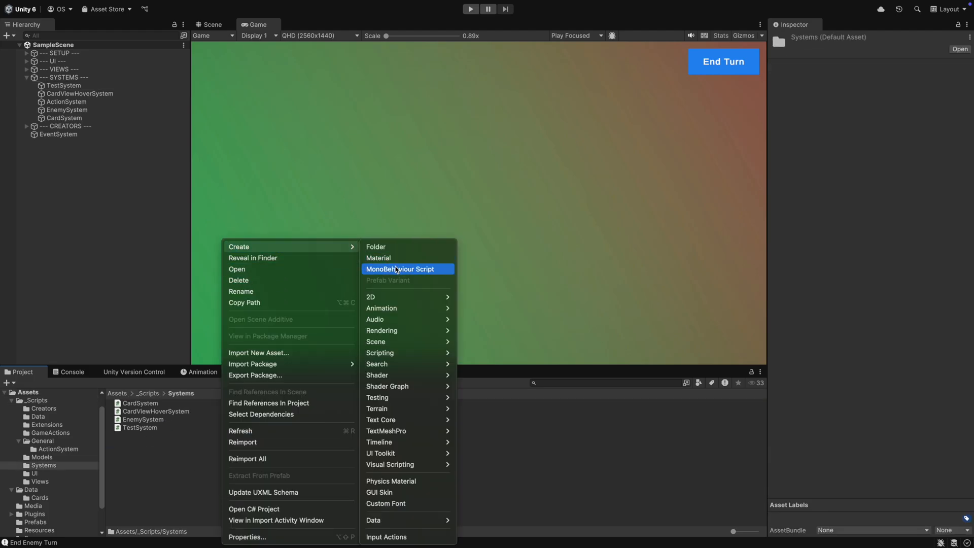
Create a MatchSetupSystem MonoBehaviour script in Systems and an empty object under SYSTEMS.
click(399, 269)
text(MatchSetupSystem)
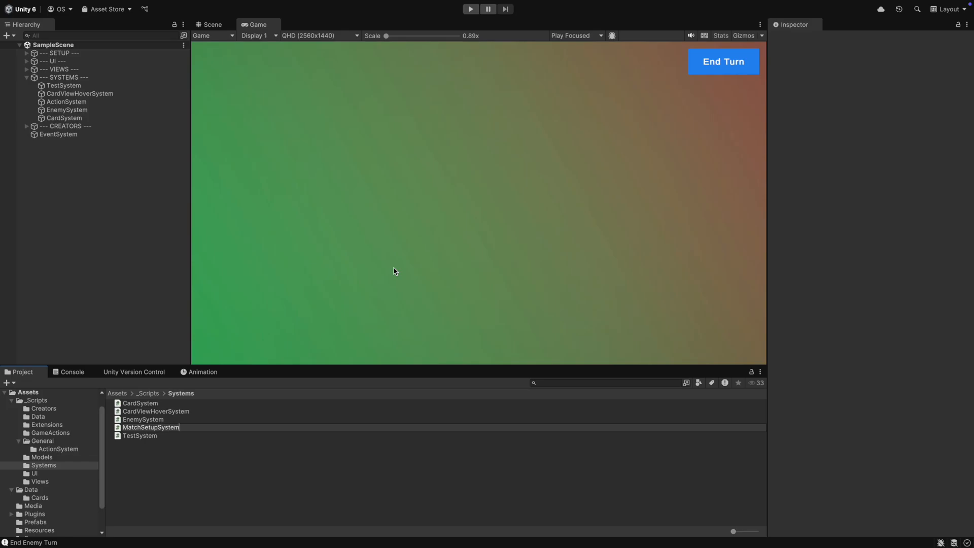
click(151, 427)
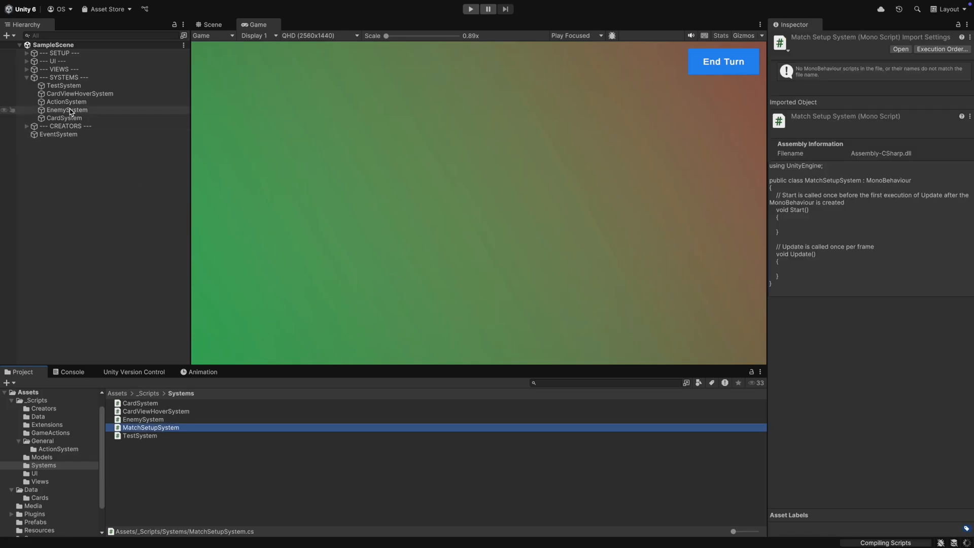
right_click(67, 110)
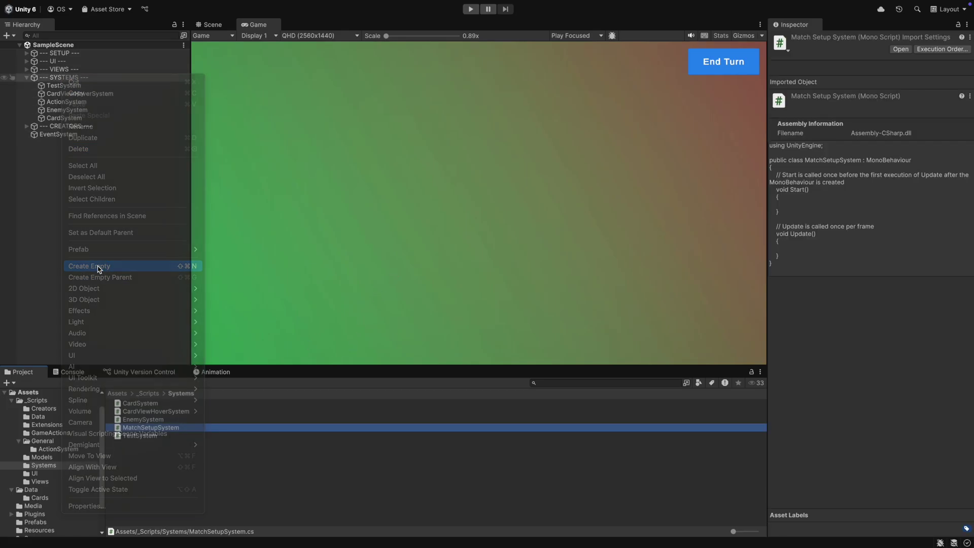
click(89, 266)
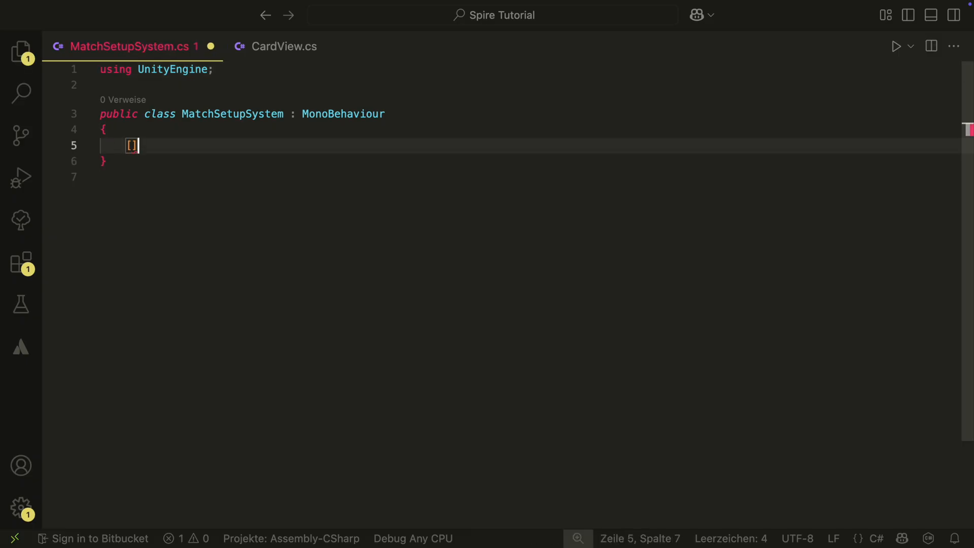
Add a serialized List<CardData> deckData and call CardSystem.Instance.Setup(deckData) in Start.
text([SerializeField] private List<CardData> deckData;)
text(private void Start() {)
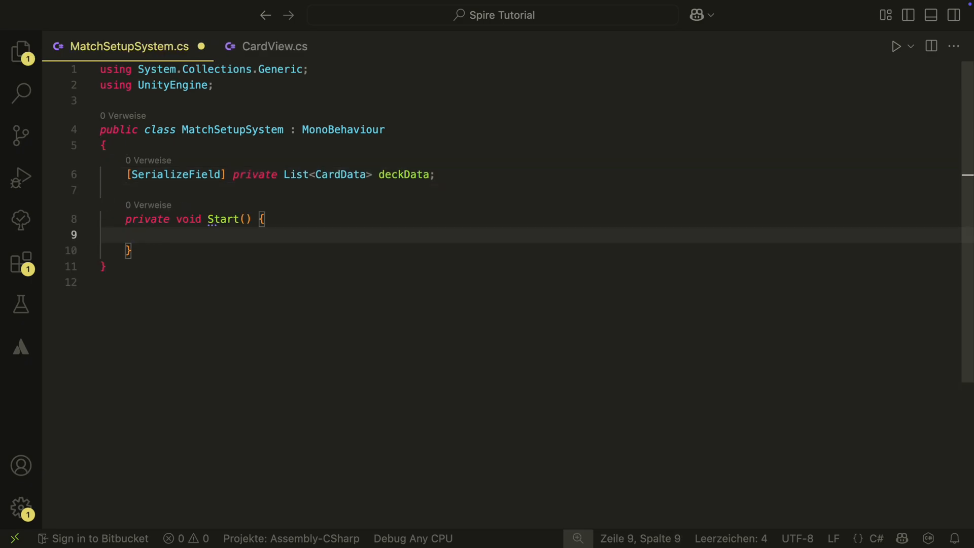
text(CardSystem.n)
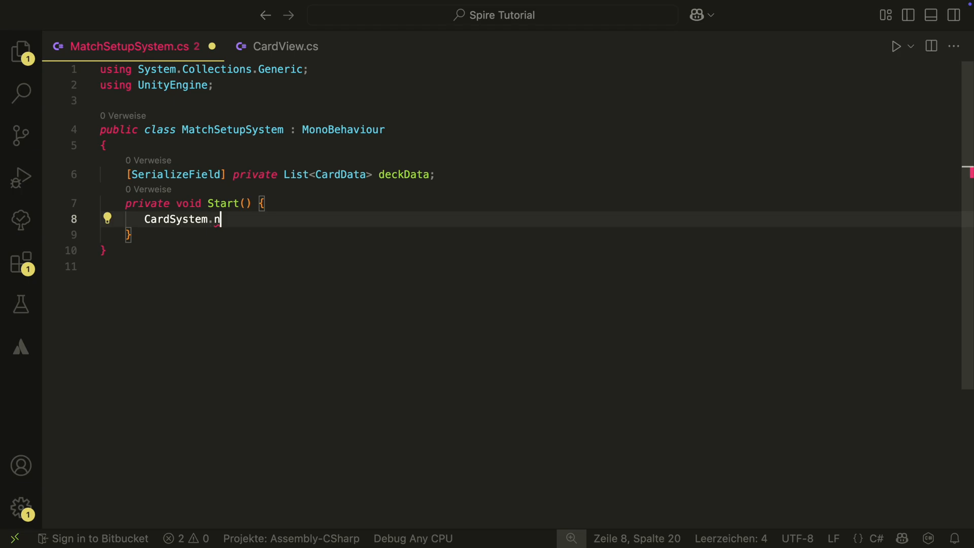
text(Instance.Setup(deckData))
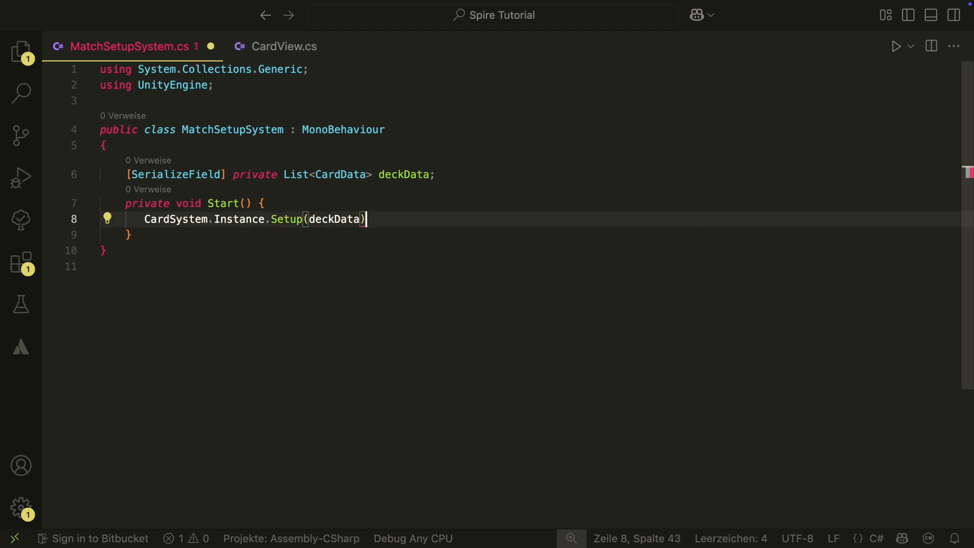
Perform a new DrawCardsGA(5) through ActionSystem.Instance so five cards are drawn at start.
text(DrawCardsGA)
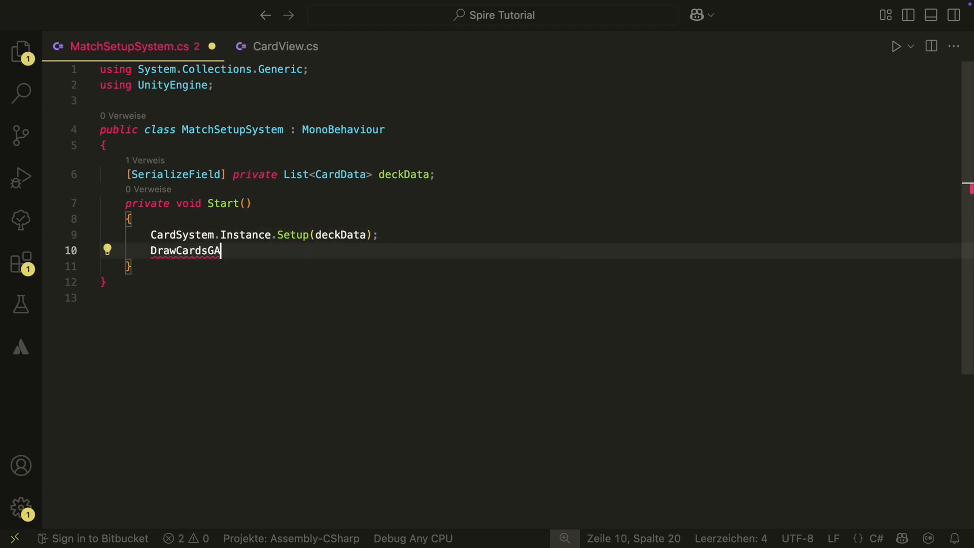
text(drawCardsGA = new(5);)
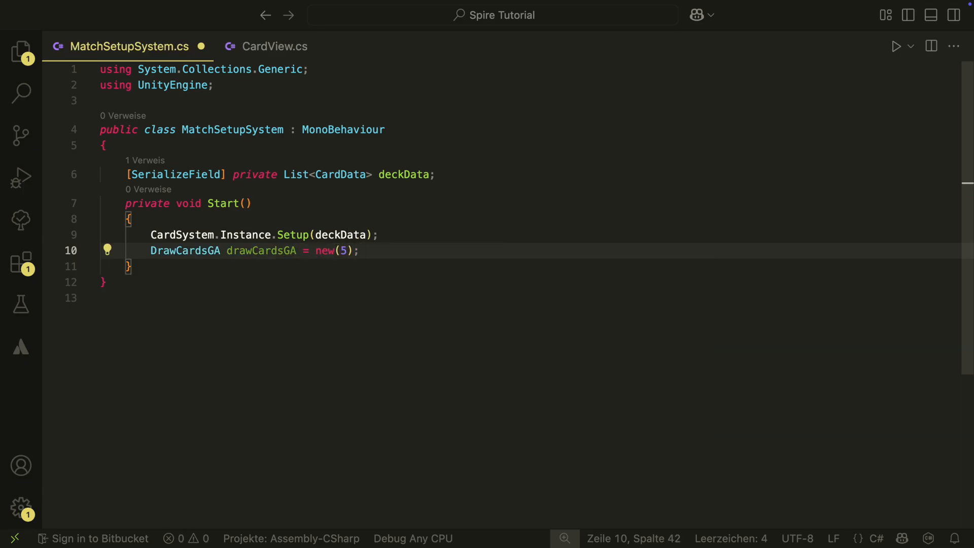
text(ActionSystem.)
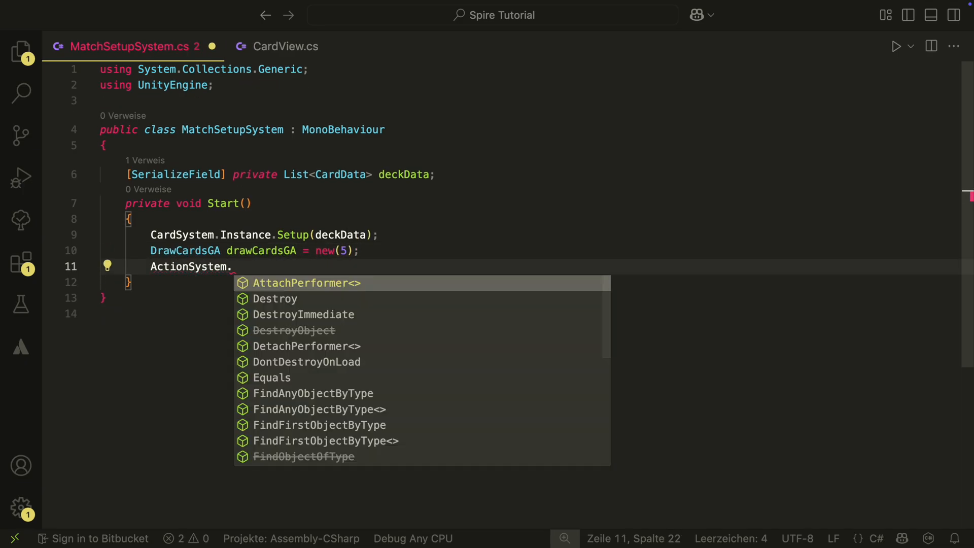
text(Instance.Perform(drawCardsGA);)
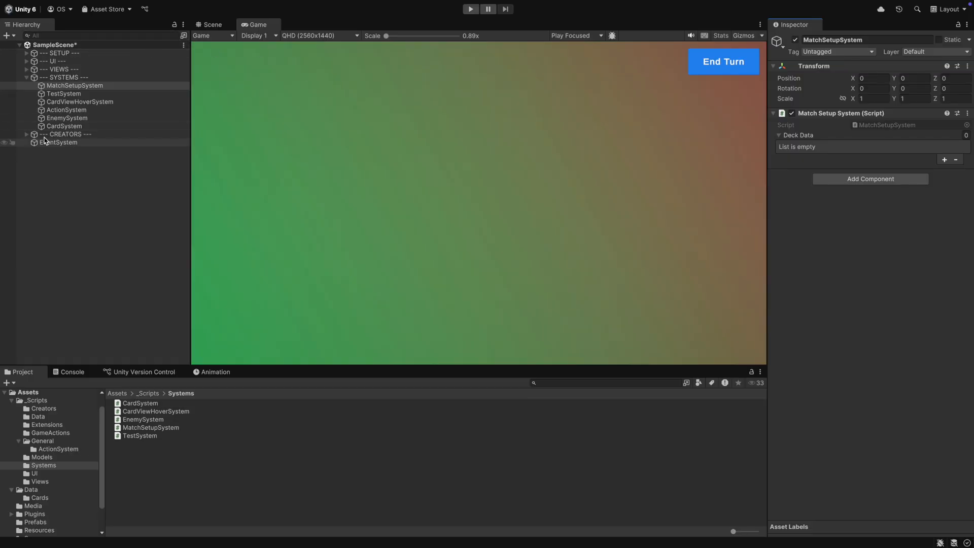
Delete the TestSystem object and its script from the project.
click(64, 93)
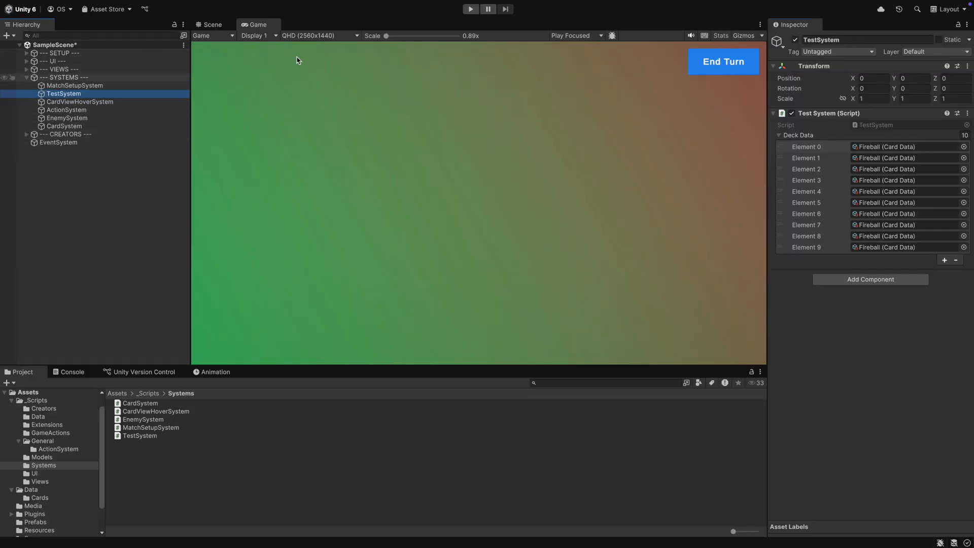
click(75, 85)
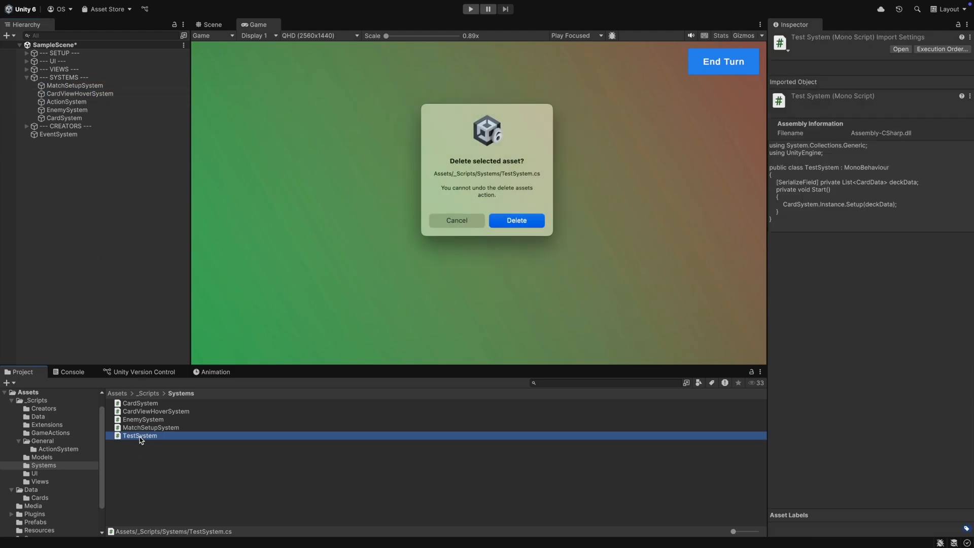
click(516, 220)
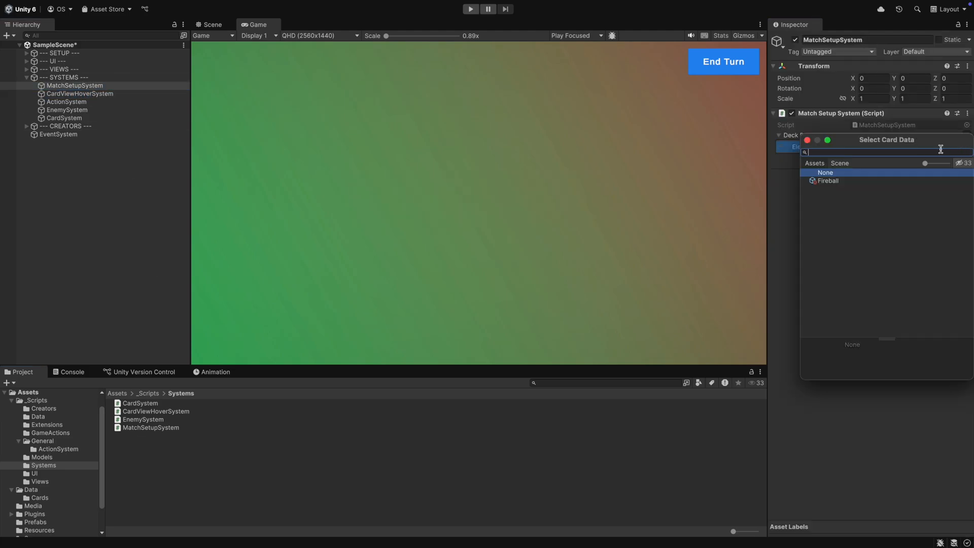
Fill MatchSetupSystem's Deck Data with Fireball cards and play so five cards are dealt immediately.
click(827, 181)
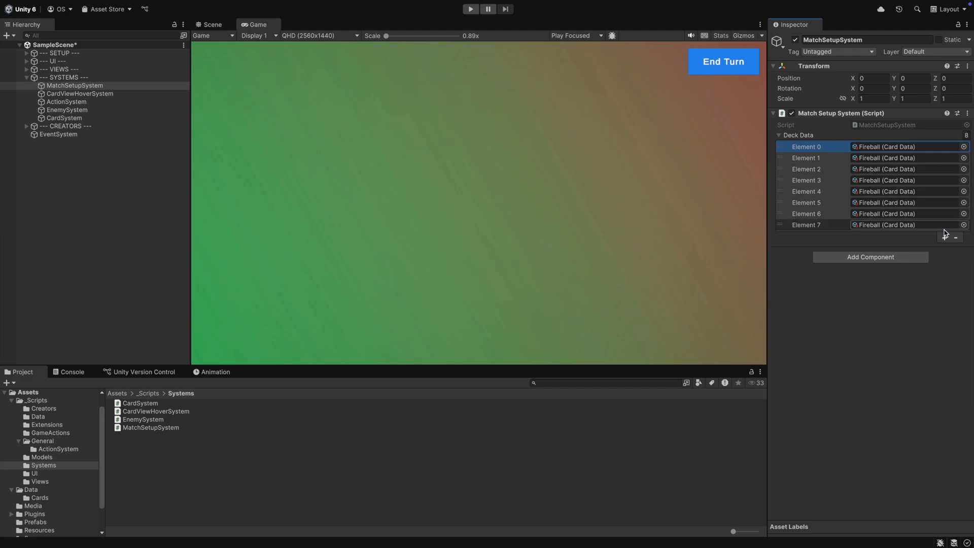
click(948, 237)
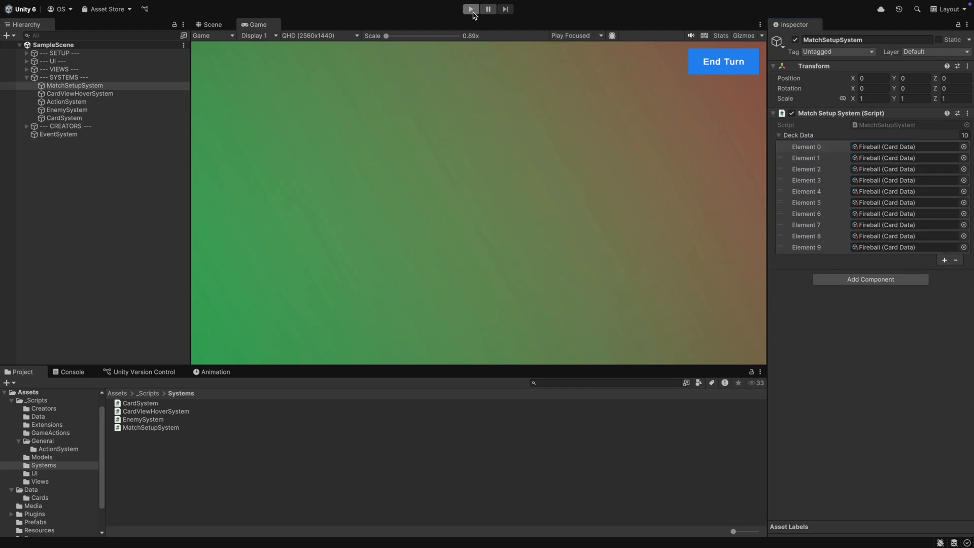
click(469, 9)
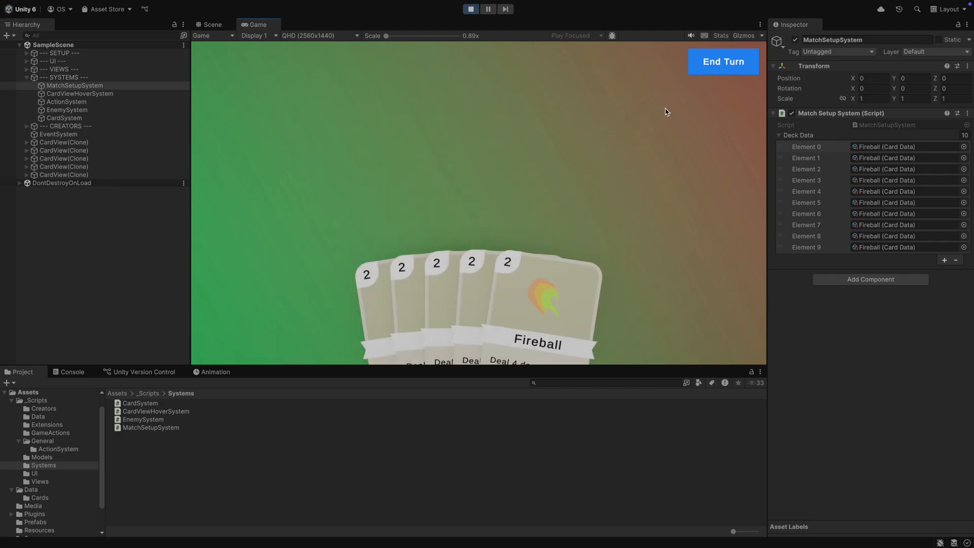
mouse_move(721, 92)
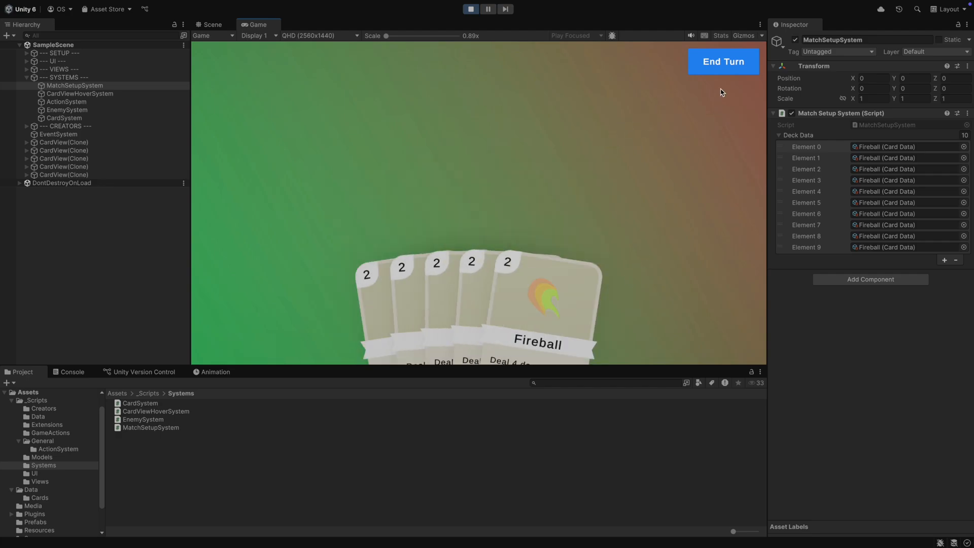
click(723, 61)
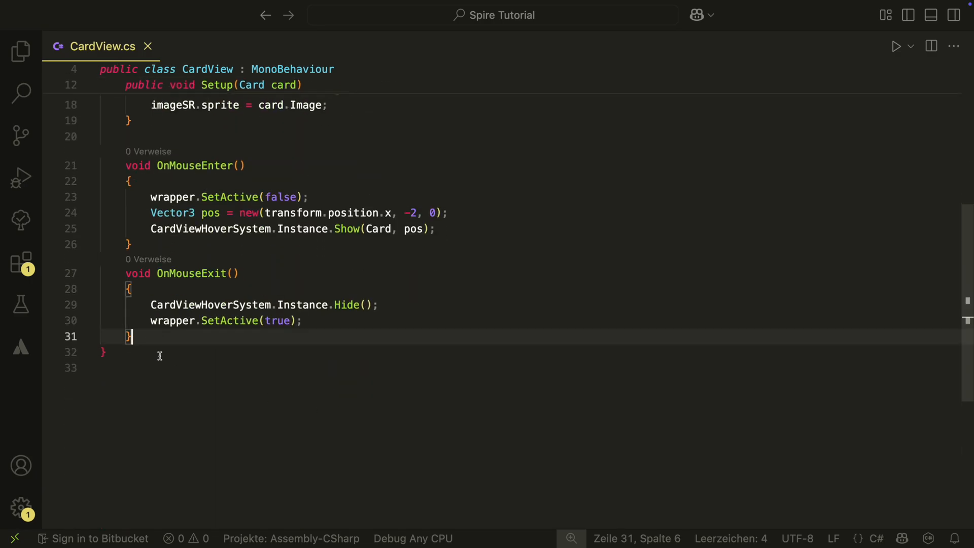
Add empty OnMouseDown, OnMouseDrag and OnMouseUp methods to CardView.cs.
text(OnMouseDrag()
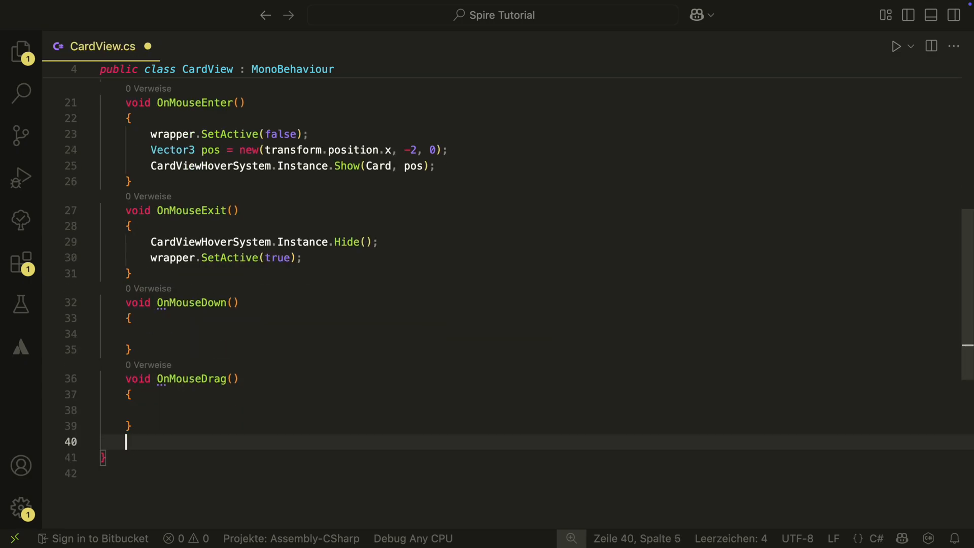
text(OnMouseUp()
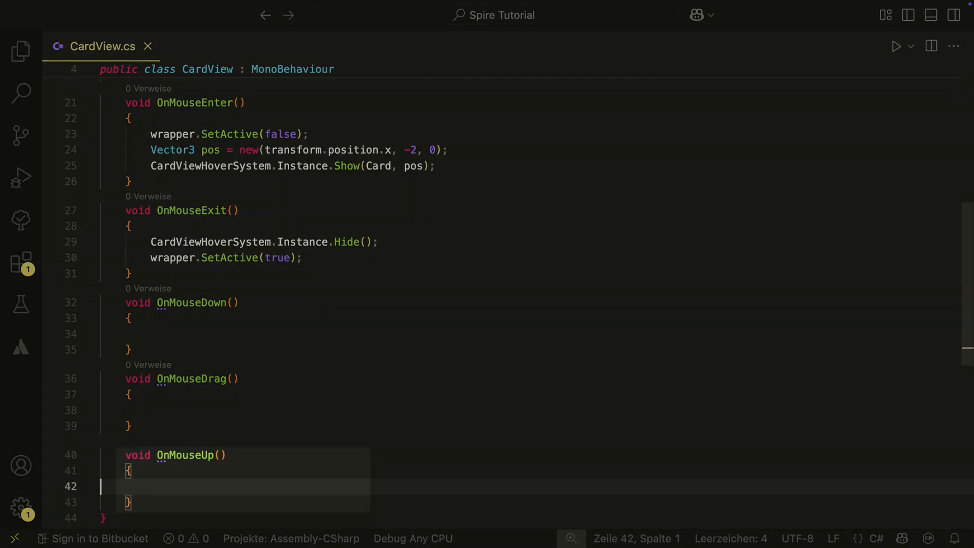
mouse_move(199, 366)
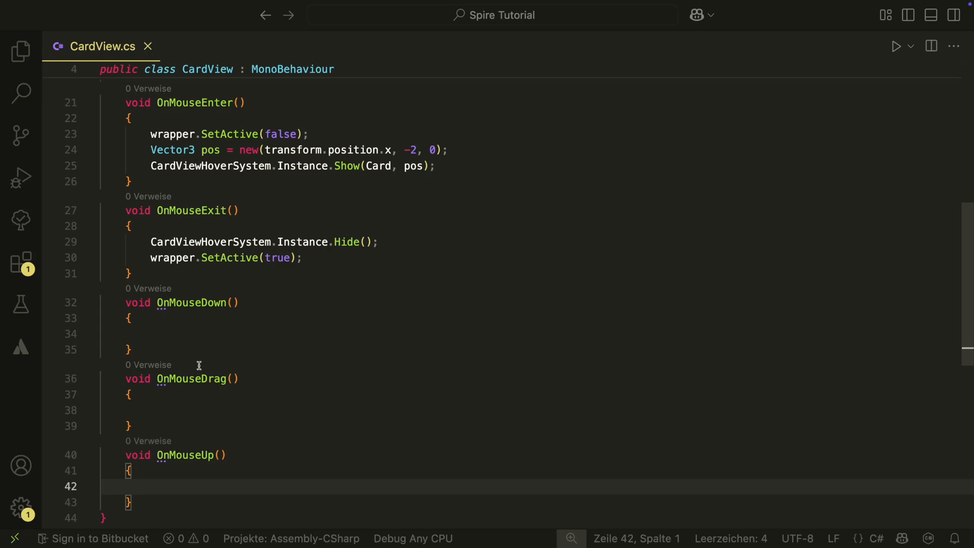
mouse_move(228, 366)
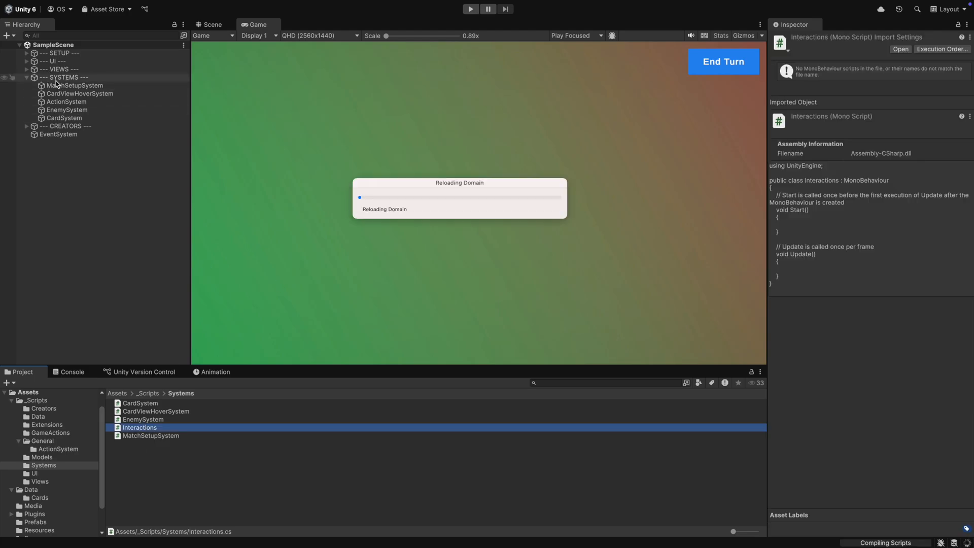
Show the SYSTEMS group's context menu after creating the Interactions script.
right_click(56, 85)
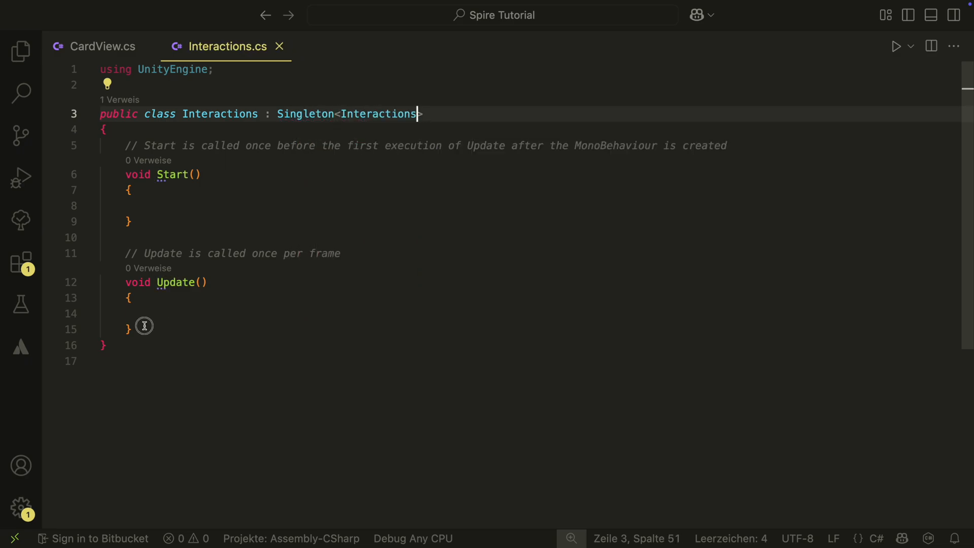
Add a PlayerIsDragging flag plus PlayerCanInteract and PlayerCanHover checks returning false while performing or dragging.
text(public bool PlayerIsDragging {get; set;)
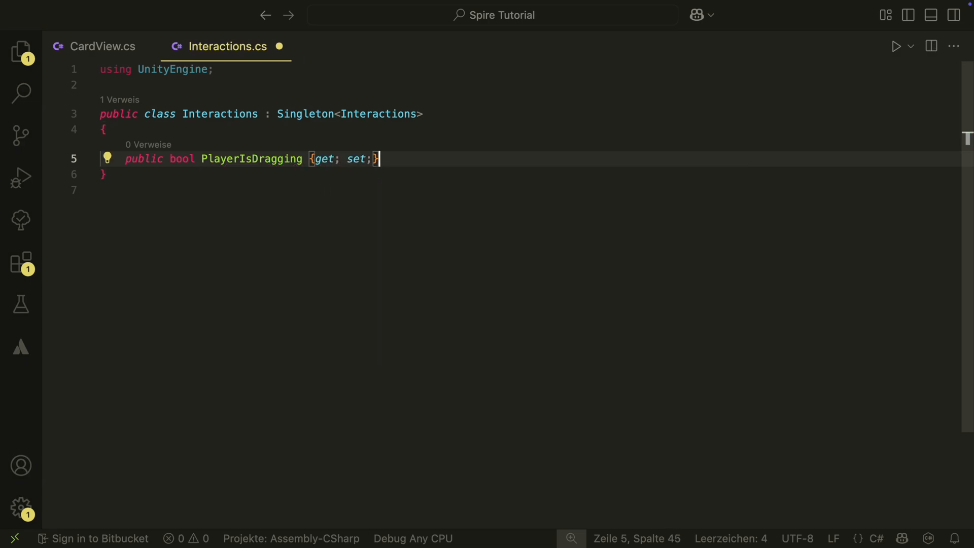
text(= false;)
text(if(!ActionSystem)
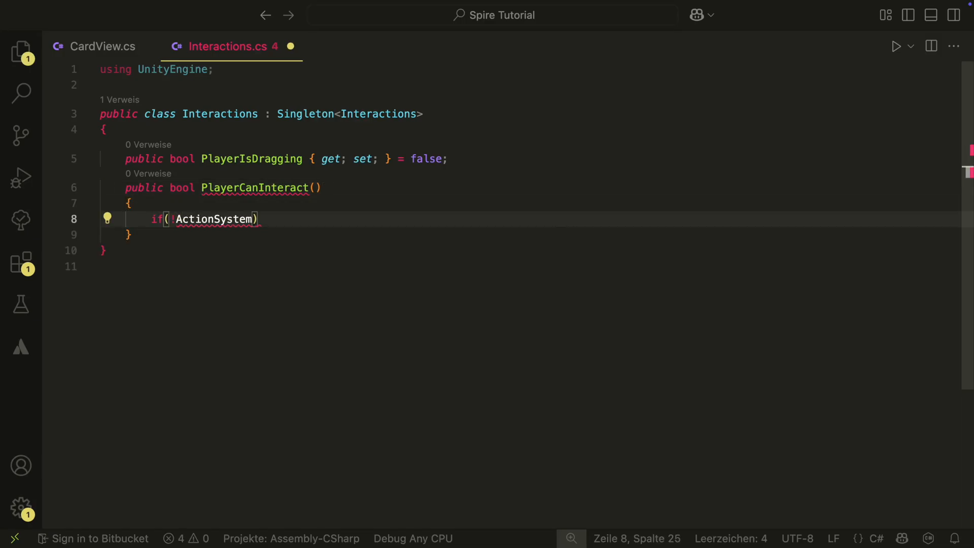
text(.Instance.IsPerforming) return true;)
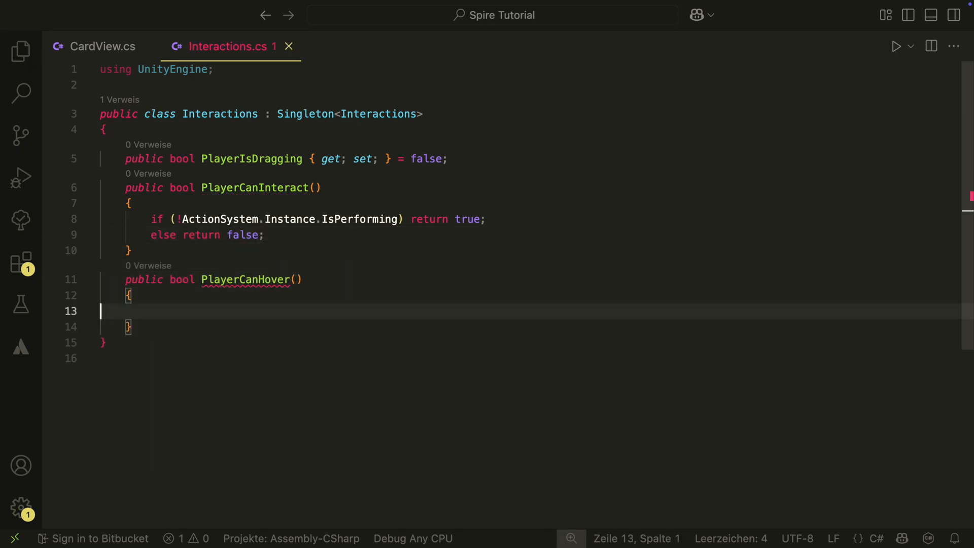
text(if(PlayerIsDragging))
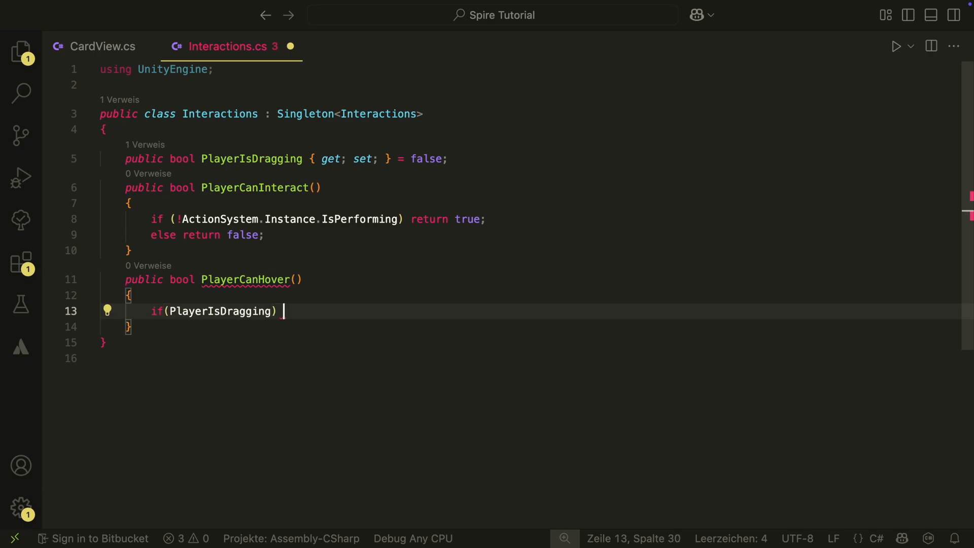
text(return false;)
text(return true;)
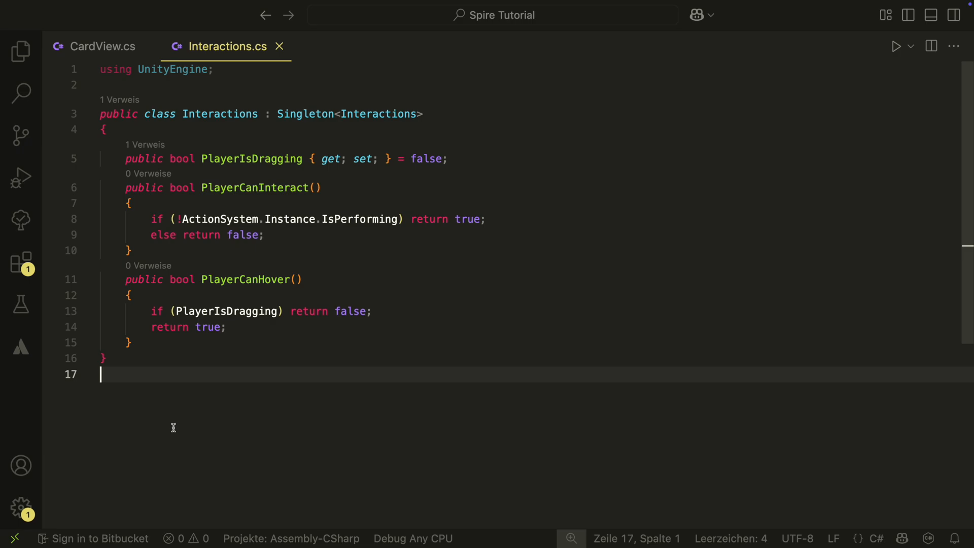
mouse_move(120, 72)
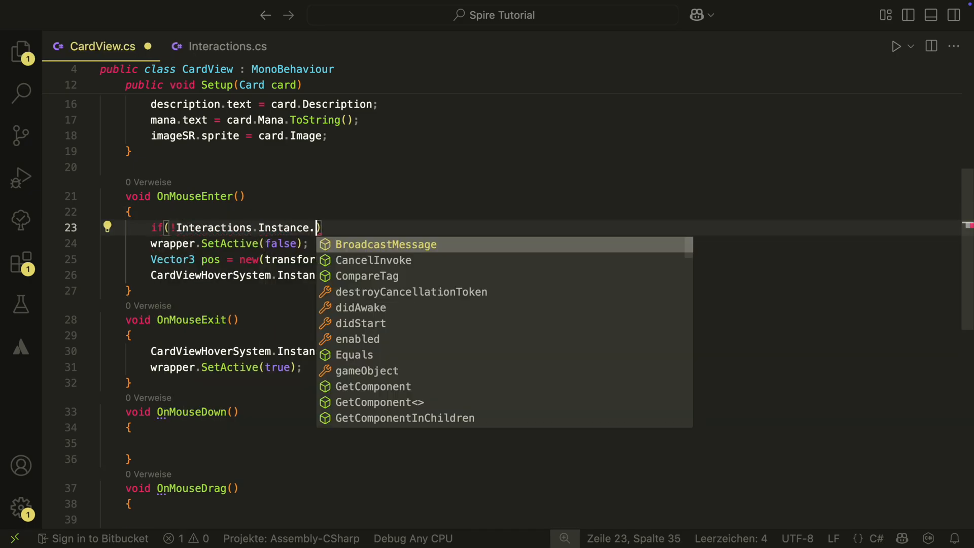
Guard CardView's hover handlers with PlayerCanHover and OnMouseDown with PlayerCanInteract.
text(PlayerCanHover()) return;)
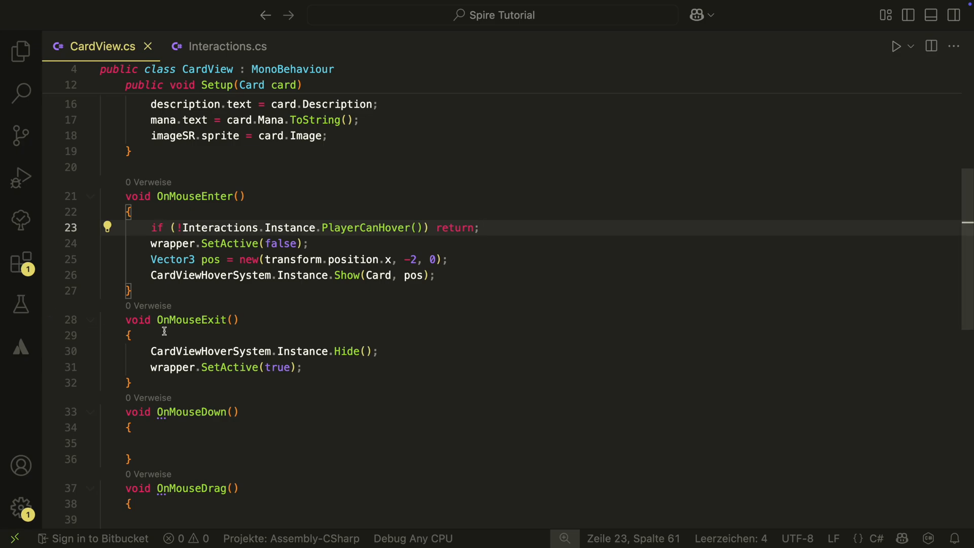
text(if (!Interactions.Instance.PlayerCanHover()) return;)
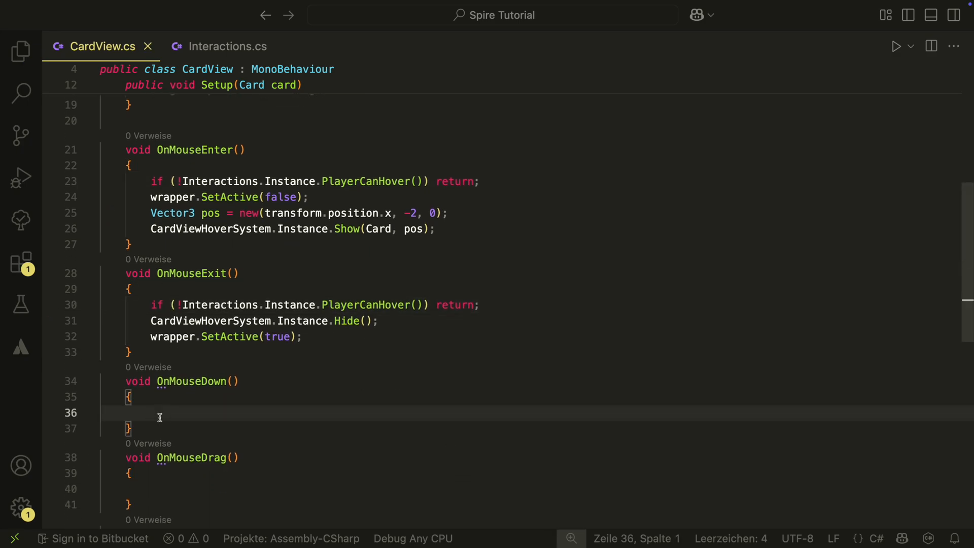
text(if())
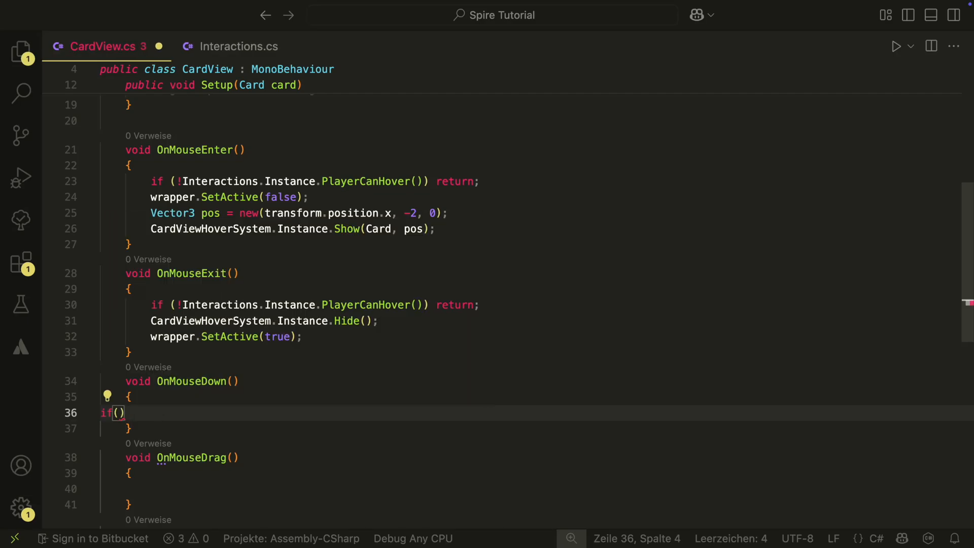
text(Interactions.I)
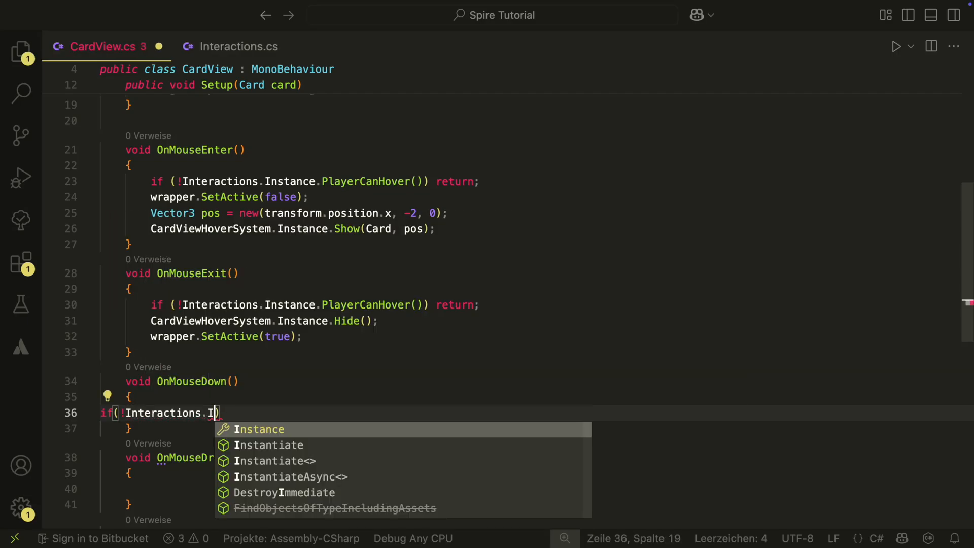
text(nstance.Pla)
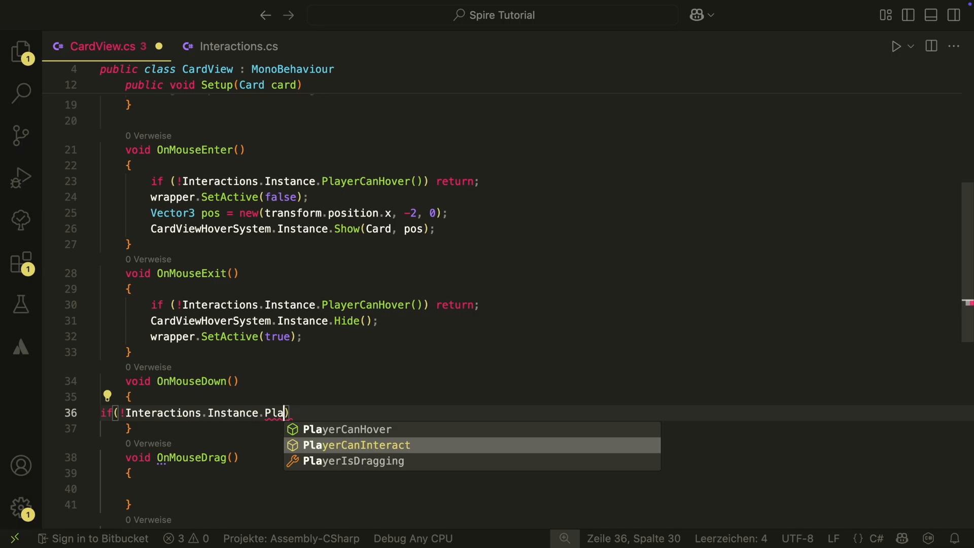
click(357, 445)
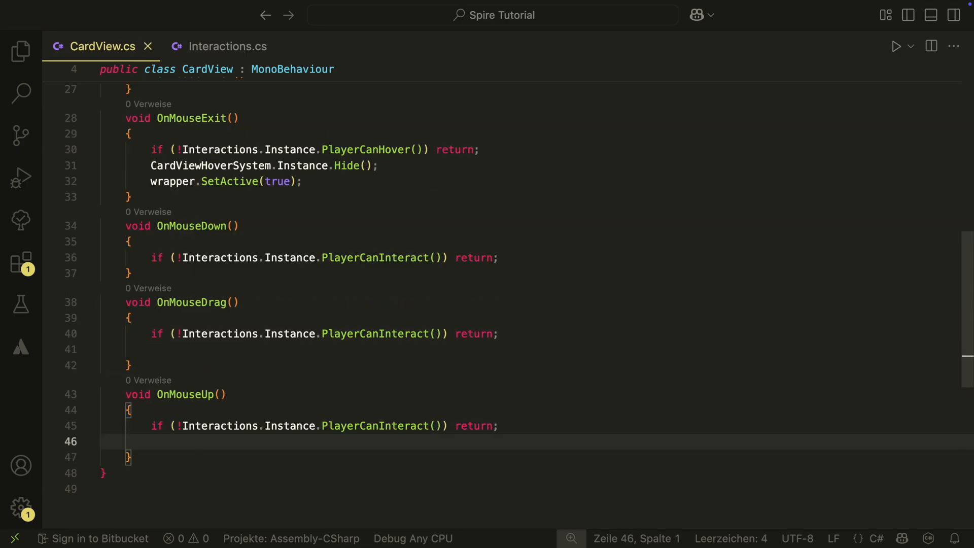
In OnMouseDown set PlayerIsDragging true, activate the wrapper and hide CardViewHoverSystem.
text(I)
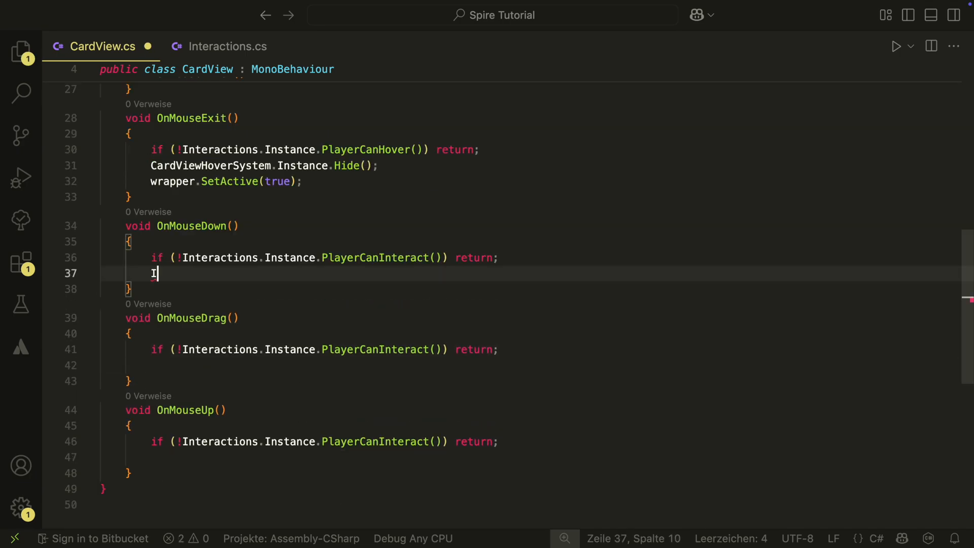
text(nteractions.Instance)
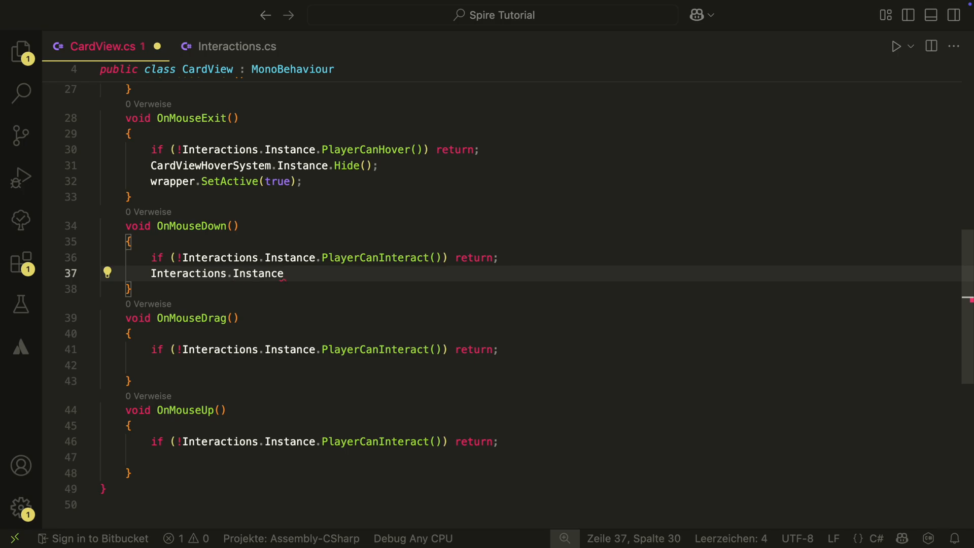
text(.PlayerIsDragging)
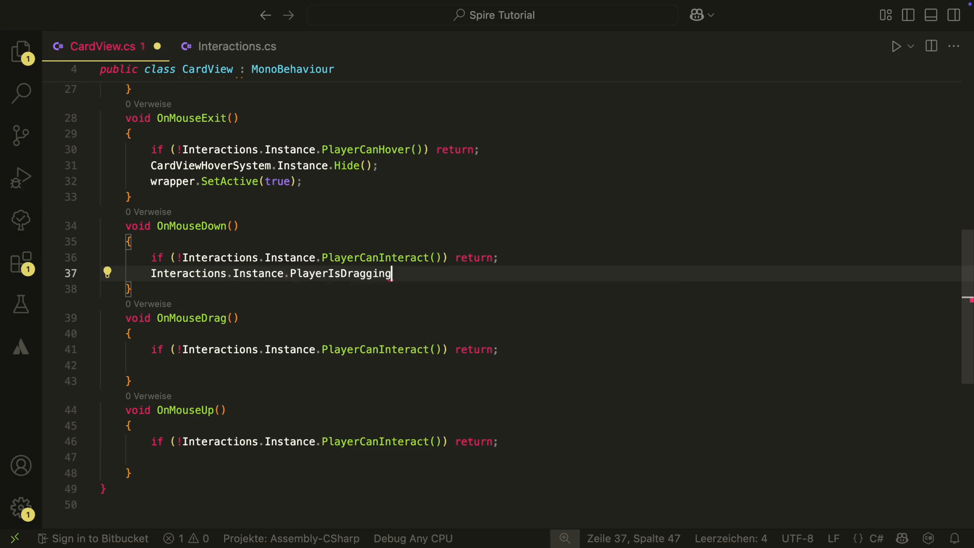
text(= true;)
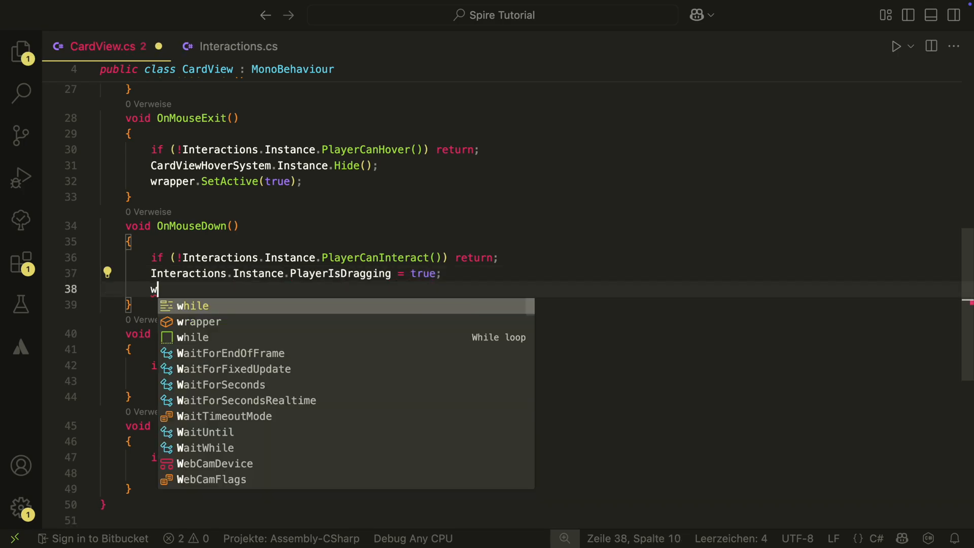
text(wrapper.SetActive(true);)
text(Card)
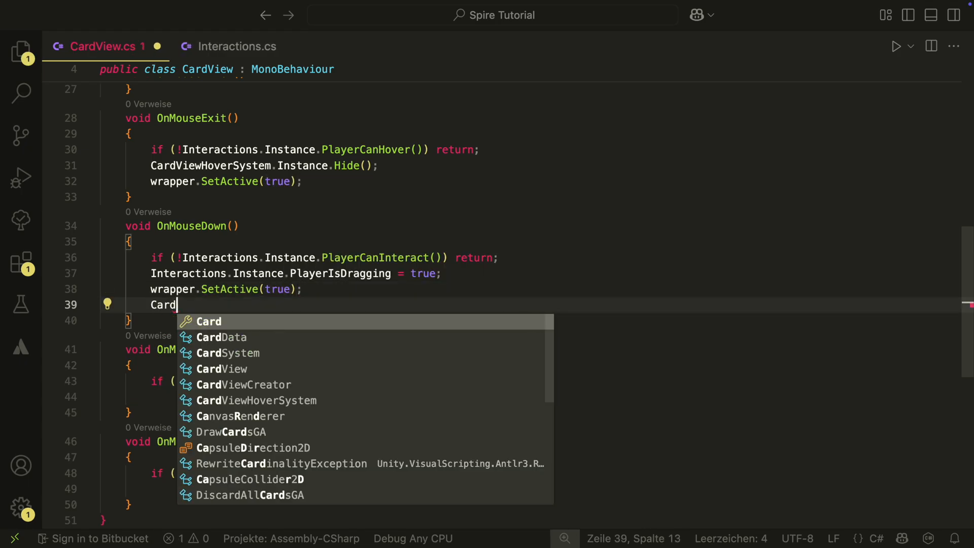
text(ViewHoverSystem.Instance)
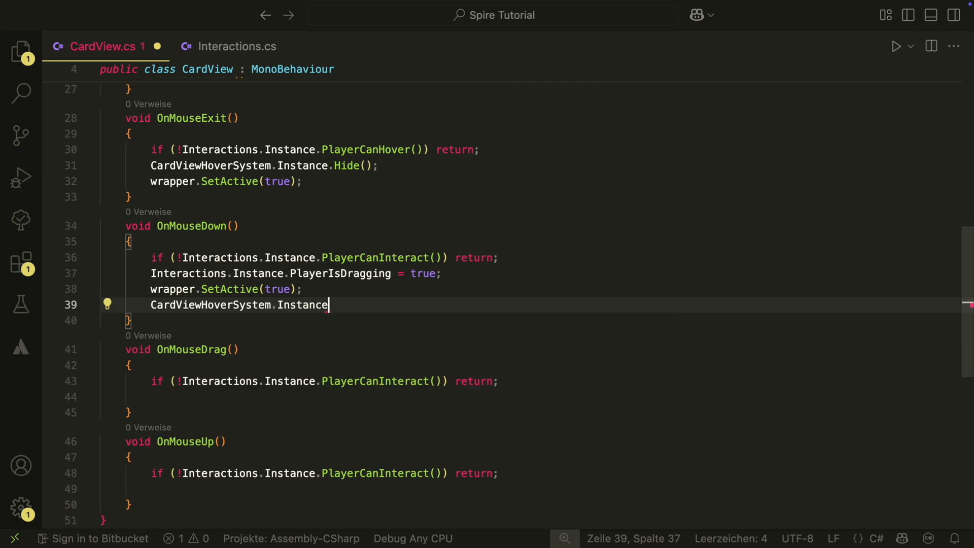
text(.Hide();)
text(private Vector3)
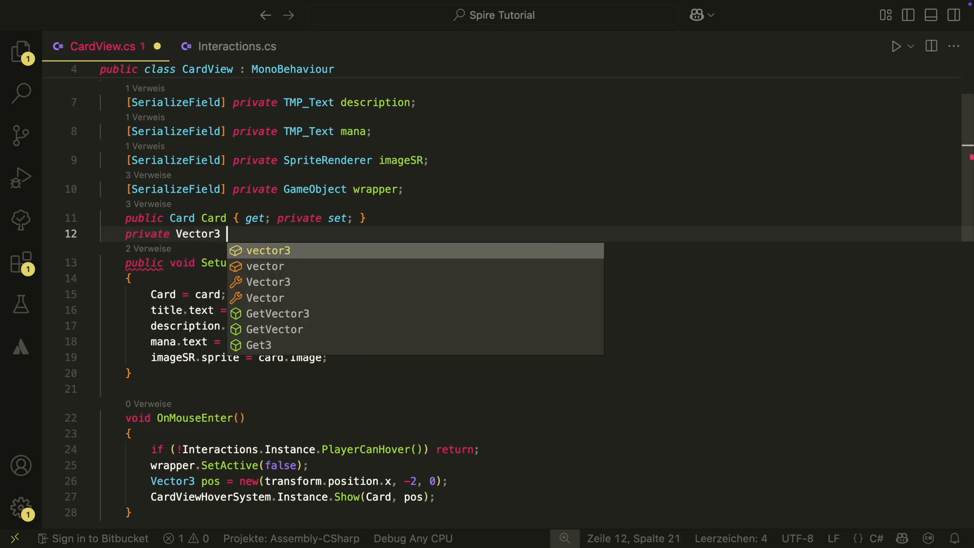
Store dragStartPosition and dragStartRotation on mouse-down and reset the card's rotation.
text(dragStartPosition;)
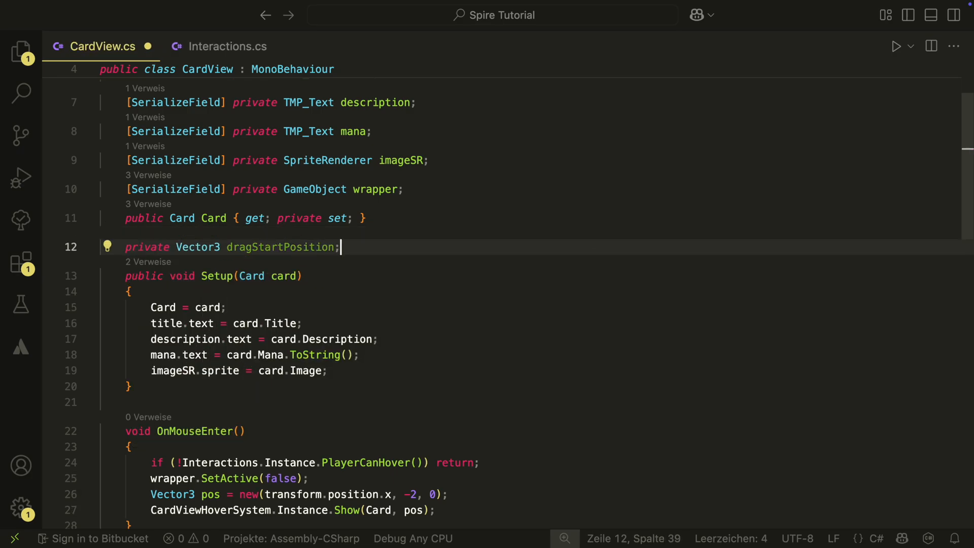
text(private Quaternion)
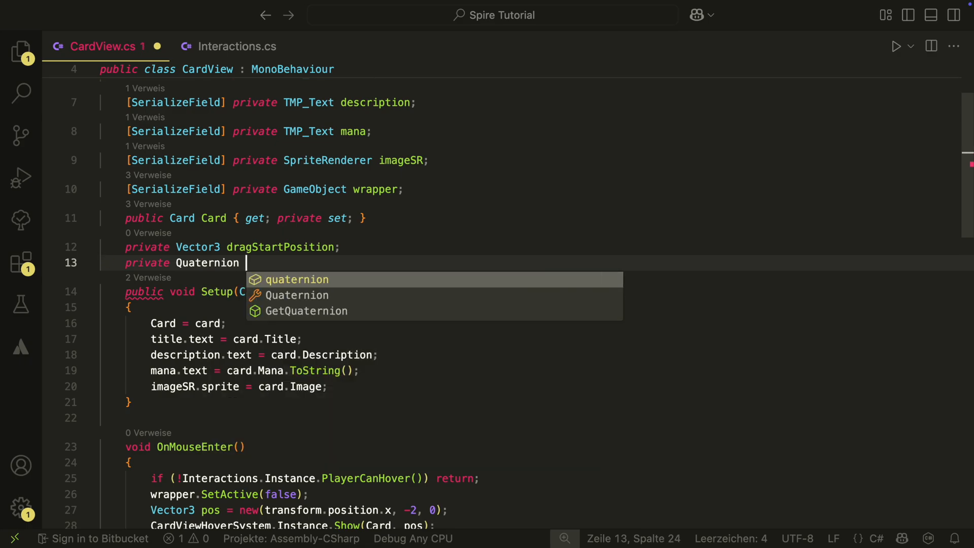
text(dragStartRotation;)
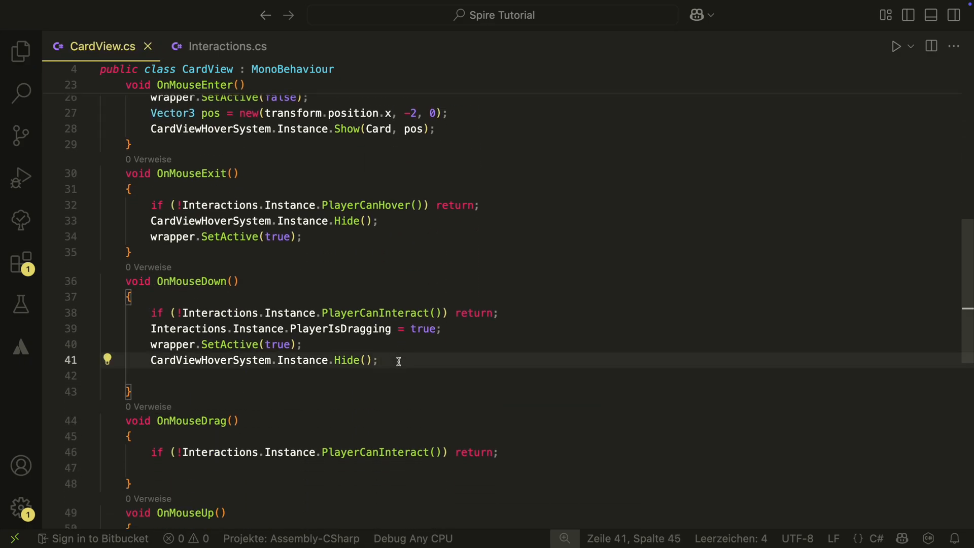
text(dragStartPosition=transform.position;)
text(dragStartRotation)
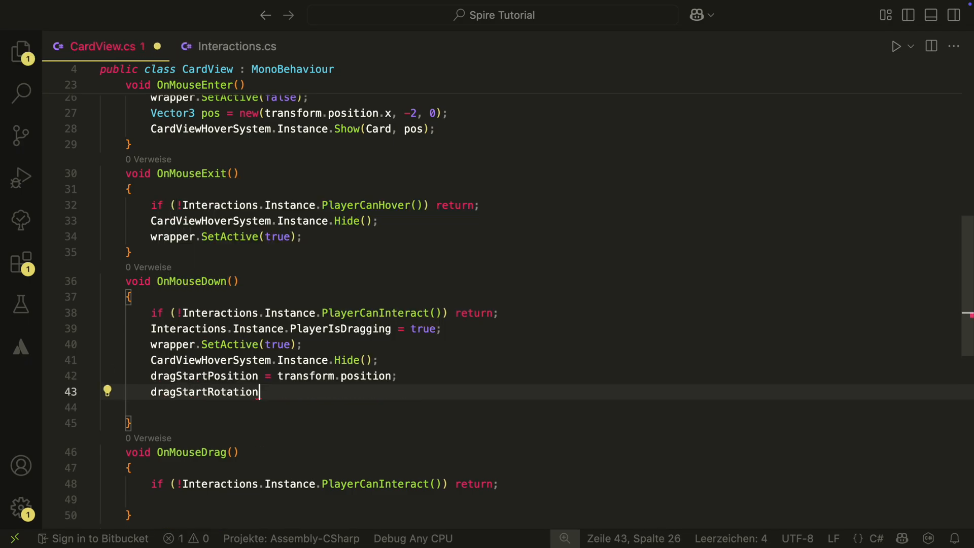
text(= transform.rotation;)
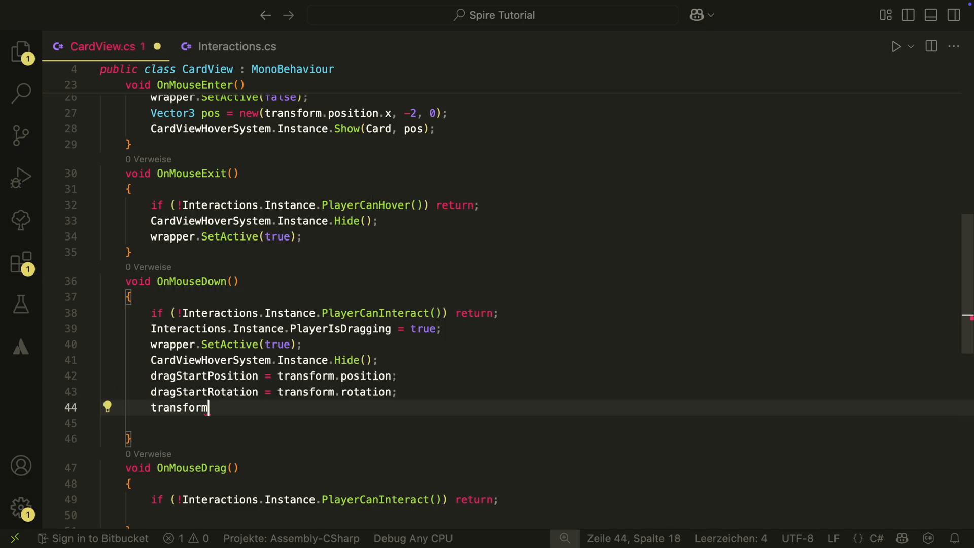
text(.rotation = Quar)
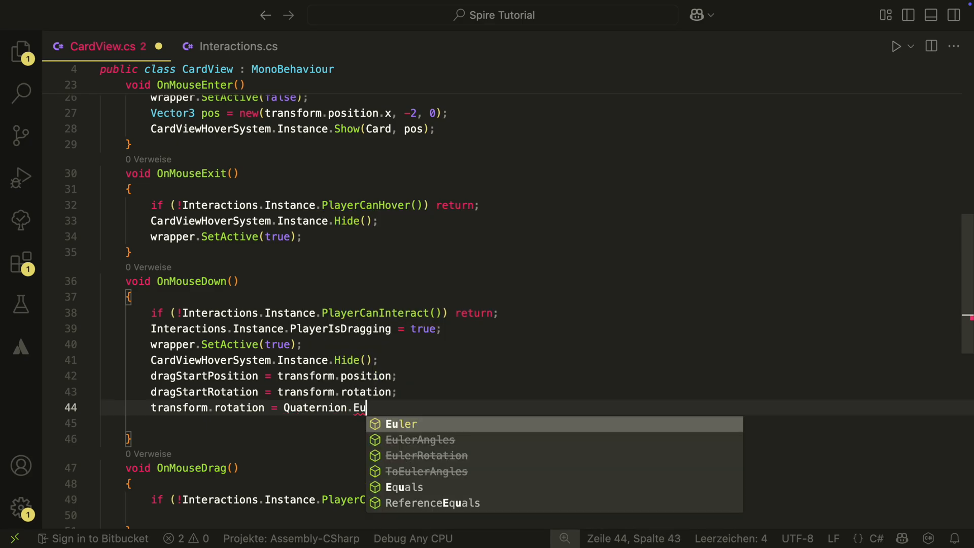
key(Enter)
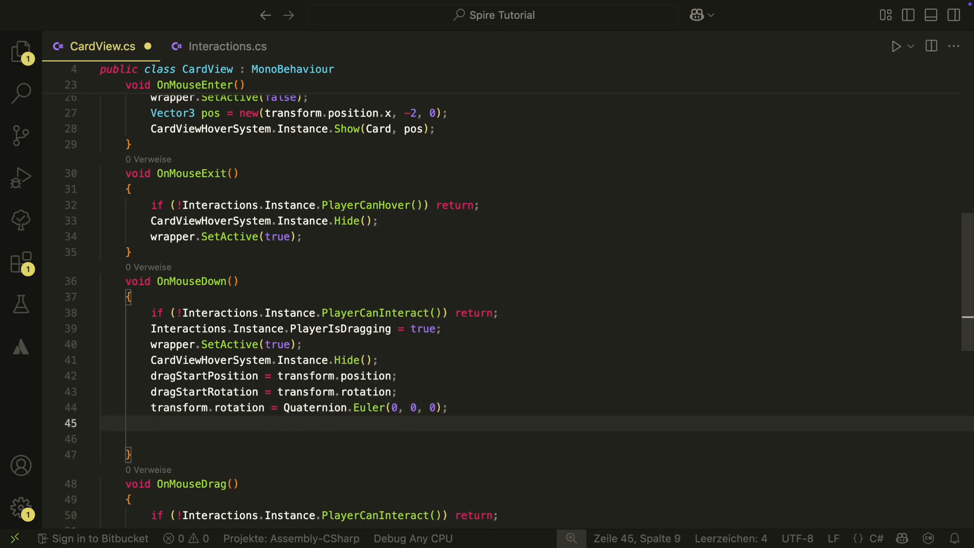
Move the card to MouseUtil.GetMousePositionInWorldSpace() and start creating the MouseUtil script.
text(transform.position = M)
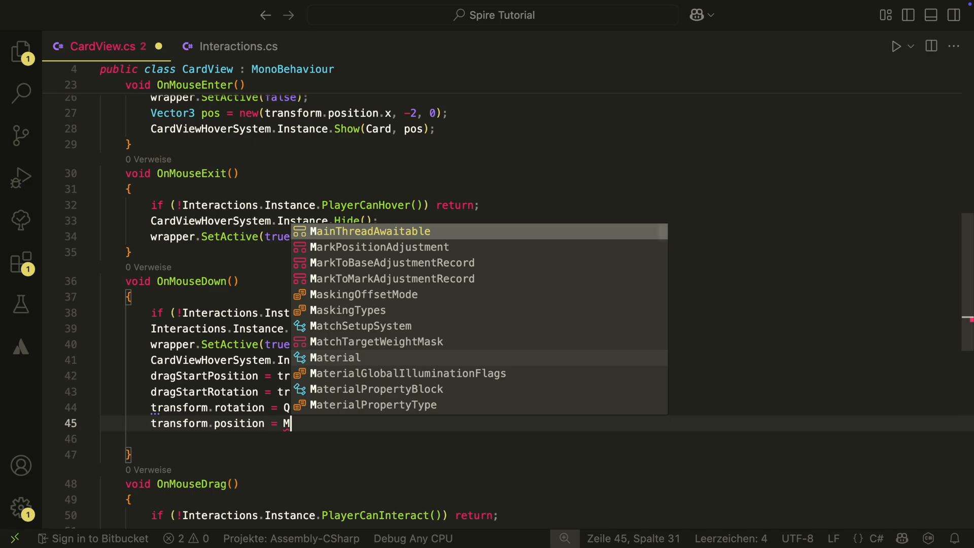
text(ouseUtil.GetM)
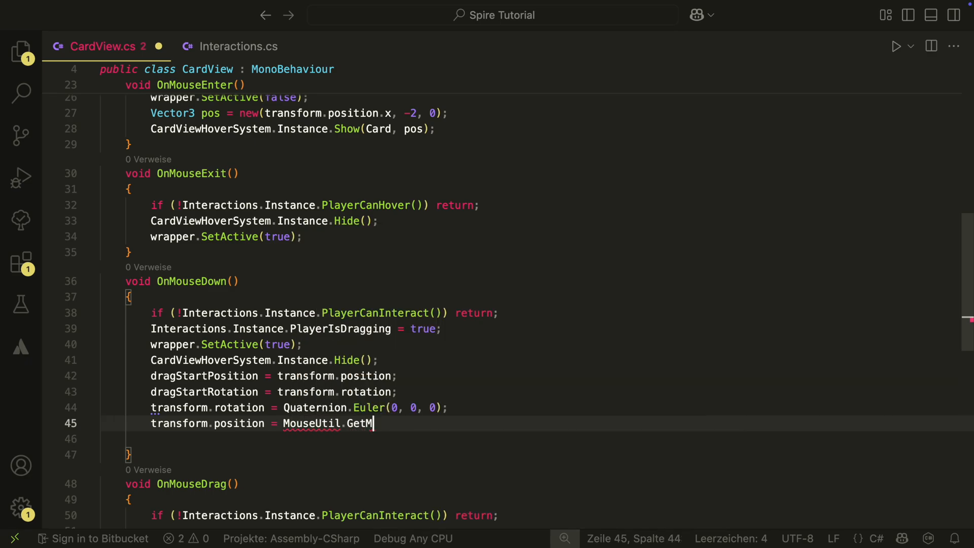
text(ousePositionInWorld)
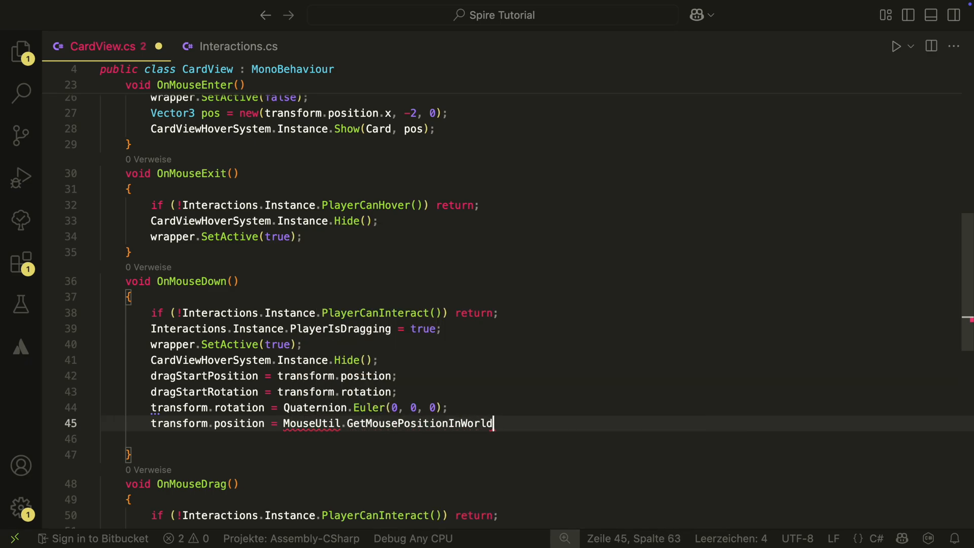
text(Space();)
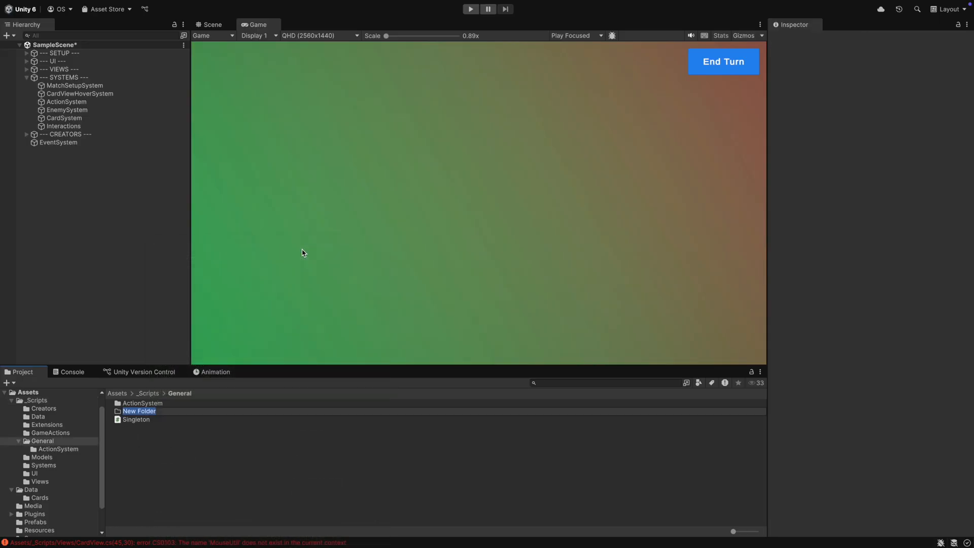
right_click(43, 457)
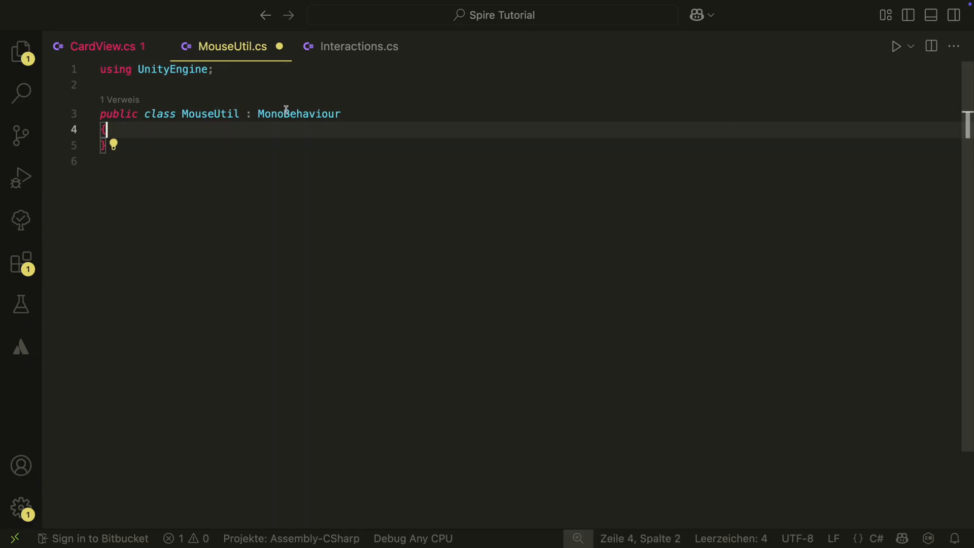
Define static GetMousePositionInWorldSpace(float zValue = 0f) building a camera-facing Plane at (0,0,zValue).
text(public static Vector3 GetMous)
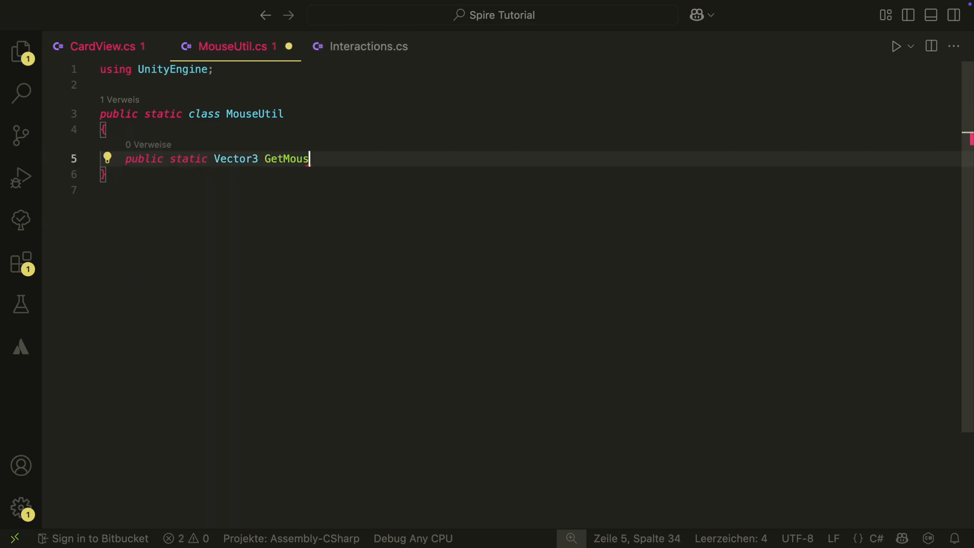
text(ePosition)
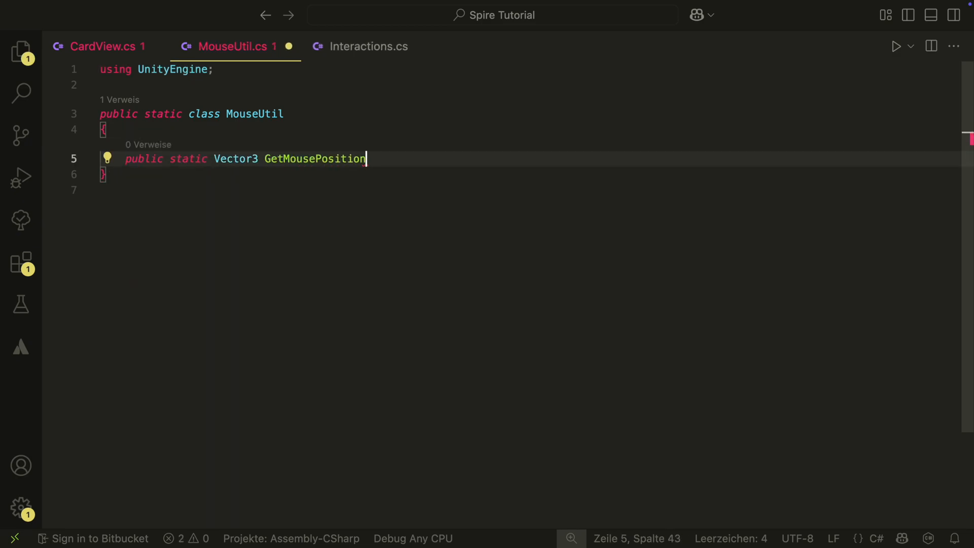
text(InWorldSpace(float)
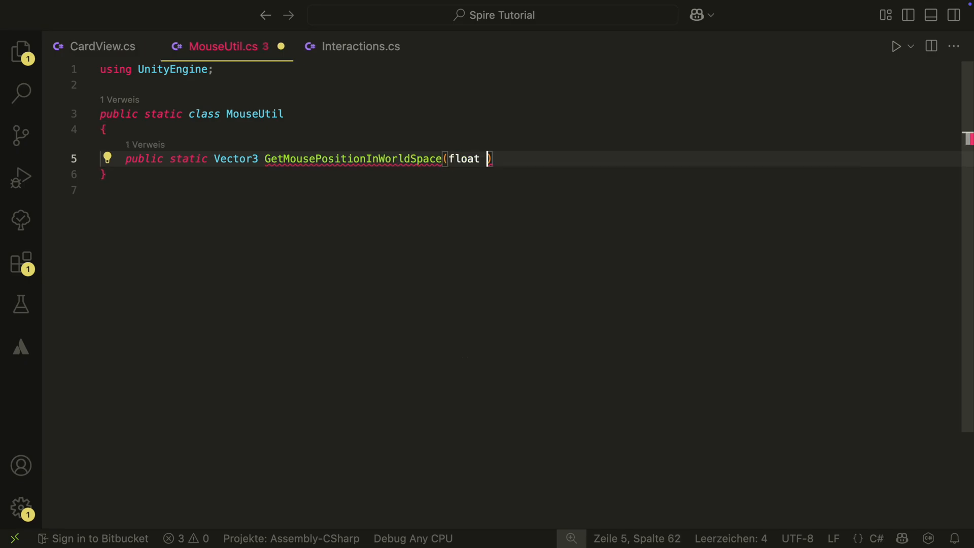
text(zValue)
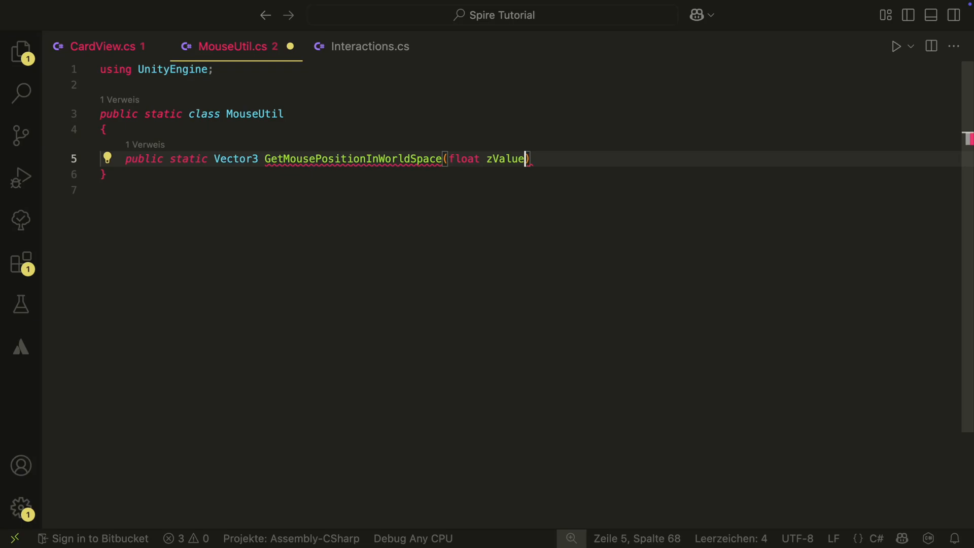
text(=0f)
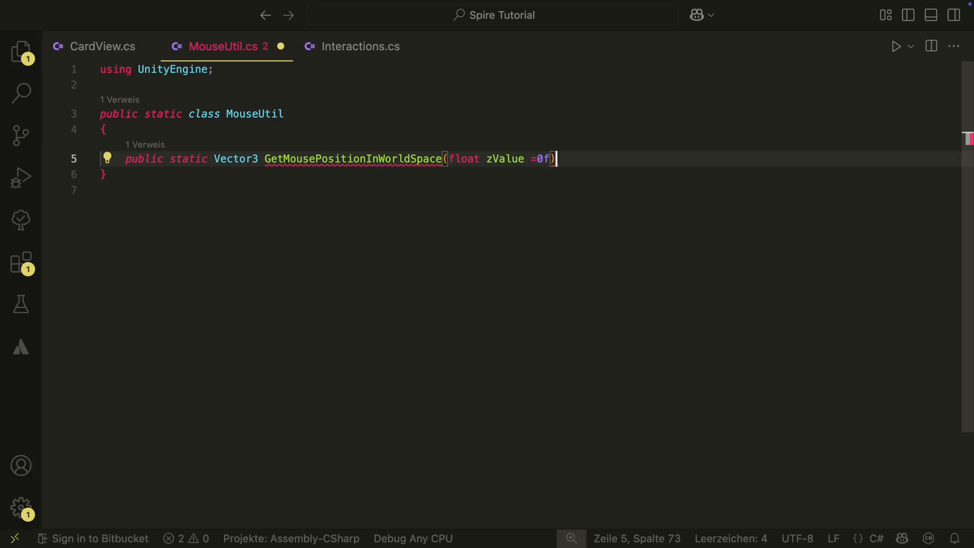
text(Plane dragPlane = new(Cam)
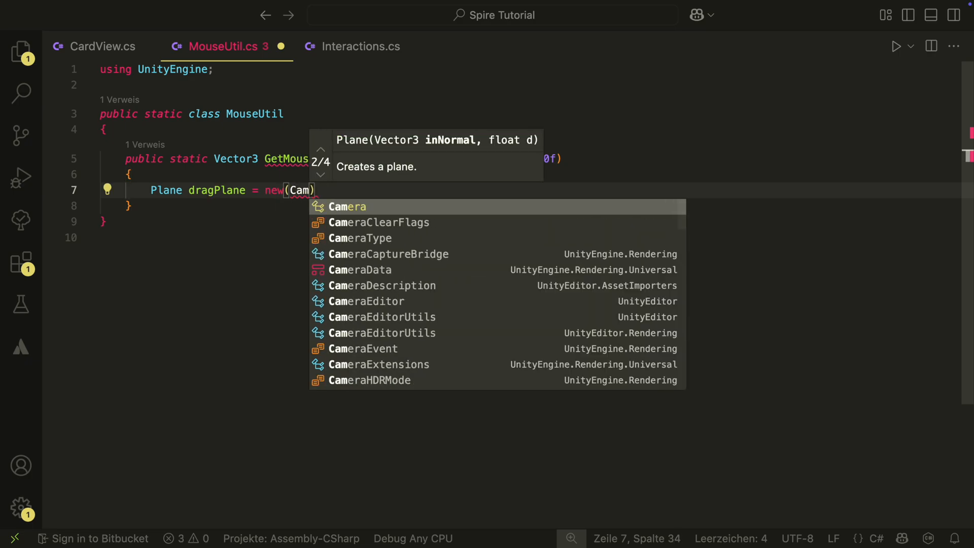
text(Camera.main.transform.forward)
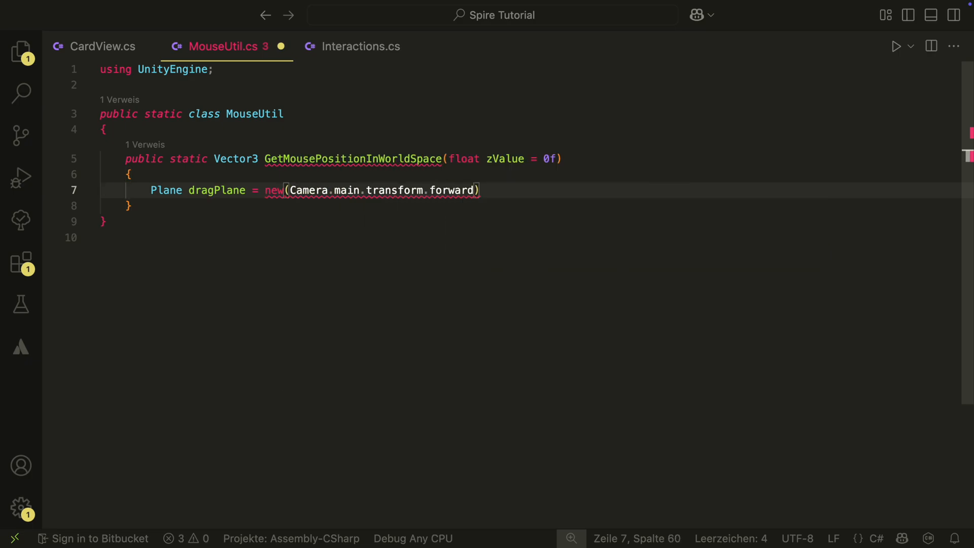
text(, new Vector3)
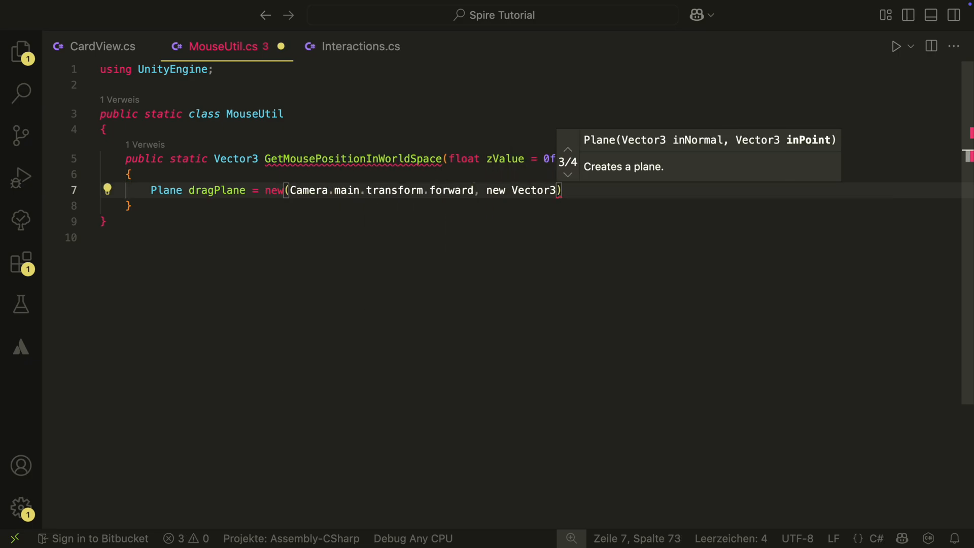
text((0, 0, zValue));)
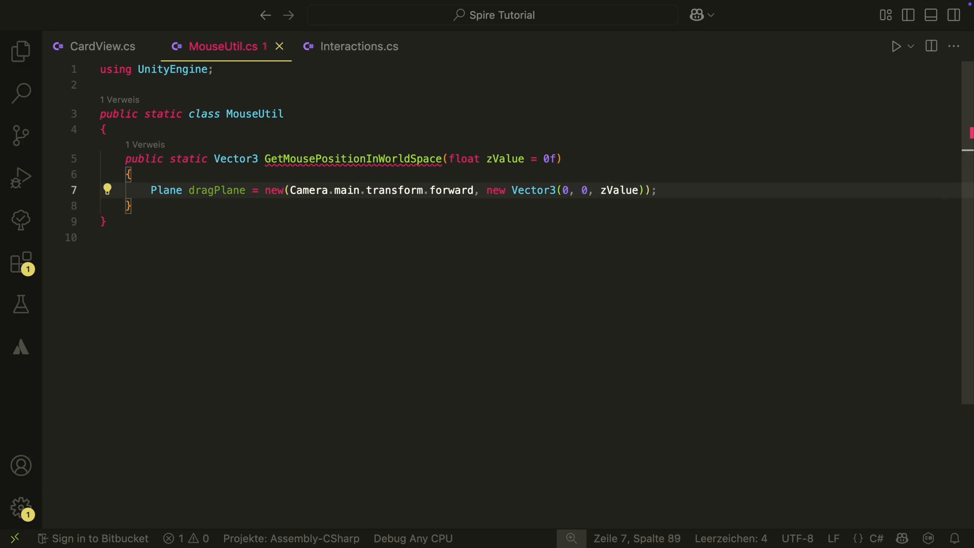
Cast Camera.main.ScreenPointToRay from the mouse onto the plane and return ray.GetPoint(distance).
text(Ray ray = Camera.main)
text(private static)
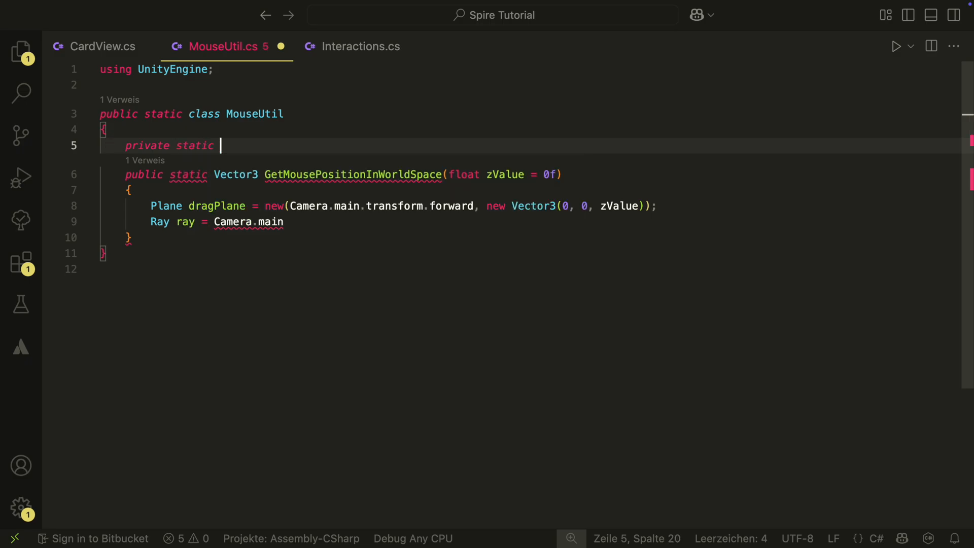
text(Camera camera = Camera.main;)
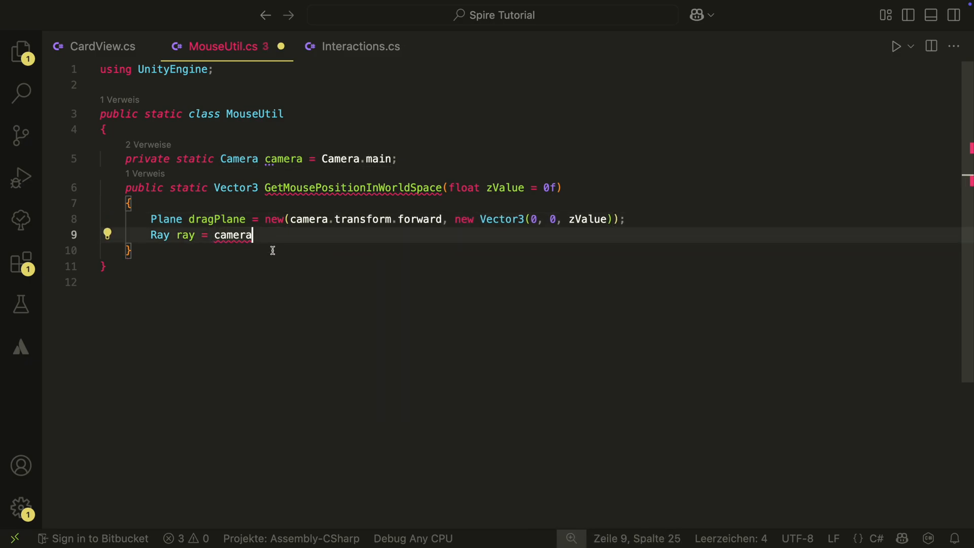
text(.ScreenPointToRay(Input.mo)
text(if(dragPlane.Raycast(ray,out float distanc)
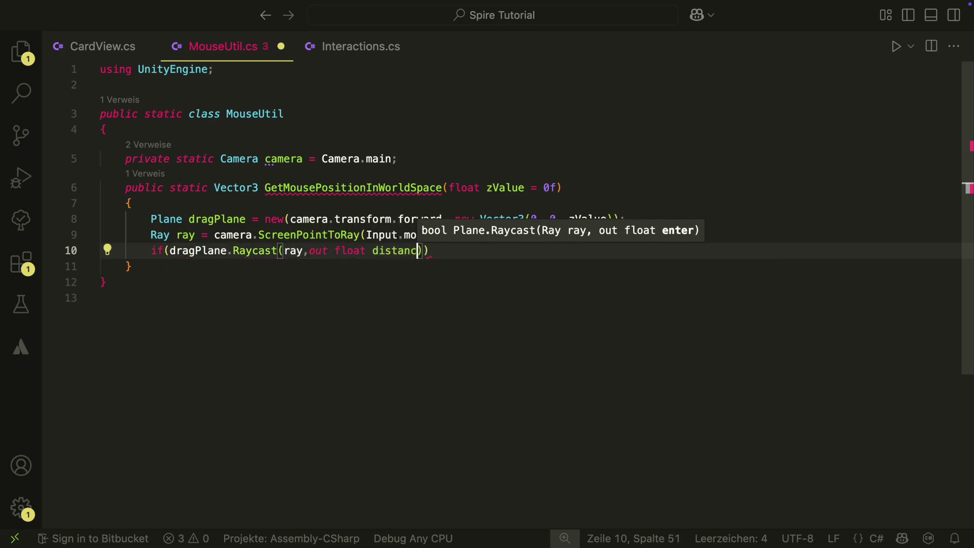
text(return ray.)
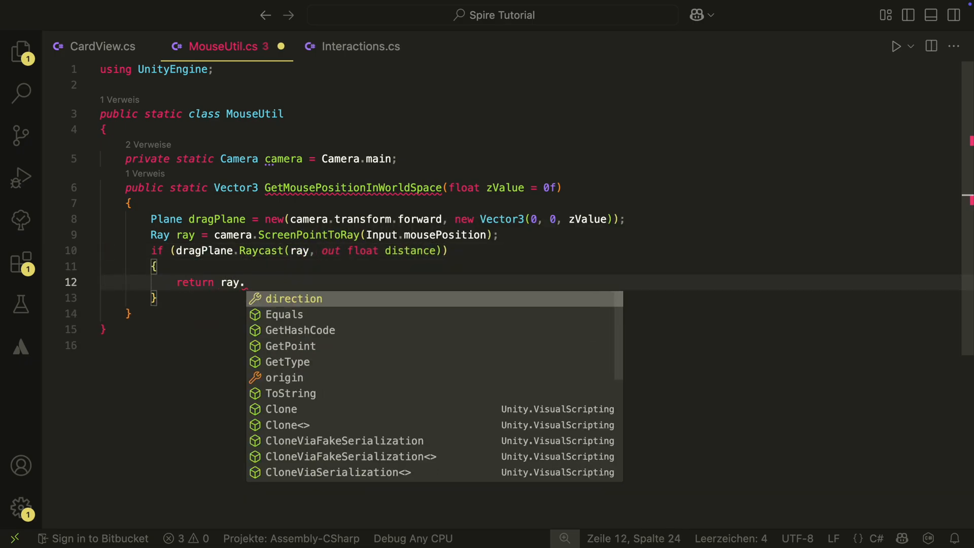
text(GetPoint(distance);)
text(return Vector3.zero;)
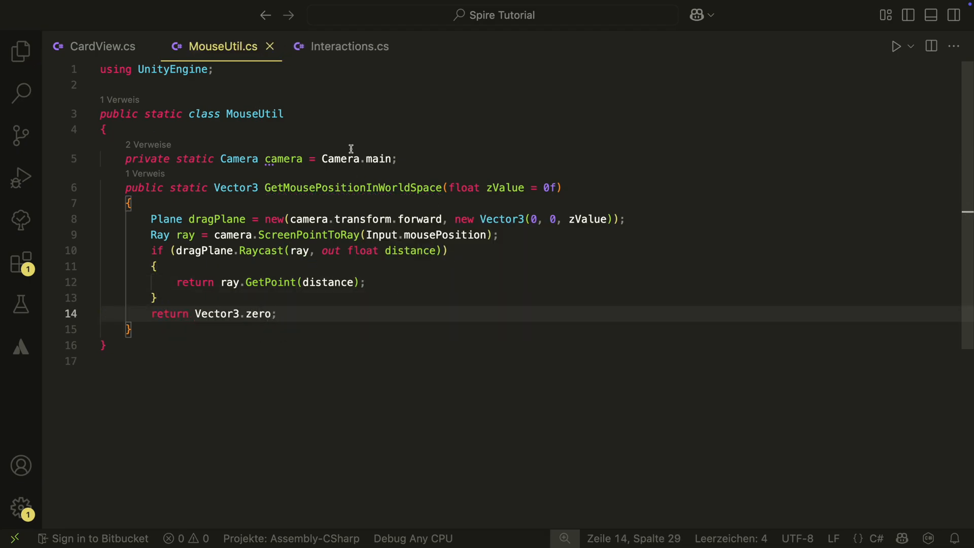
In CardView.cs, pass -1 to GetMousePositionInWorldSpace in OnMouseDown and OnMouseDrag.
click(102, 46)
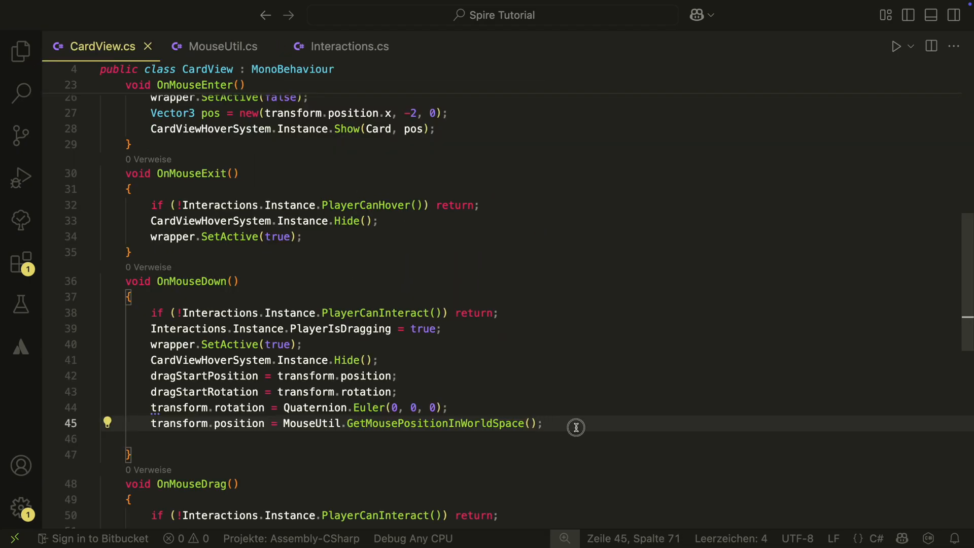
click(530, 423)
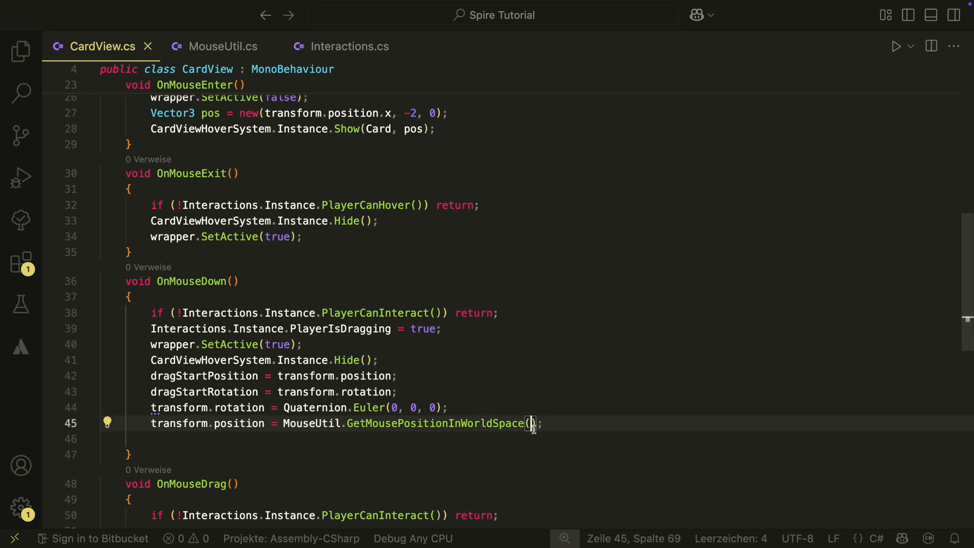
text(-1)
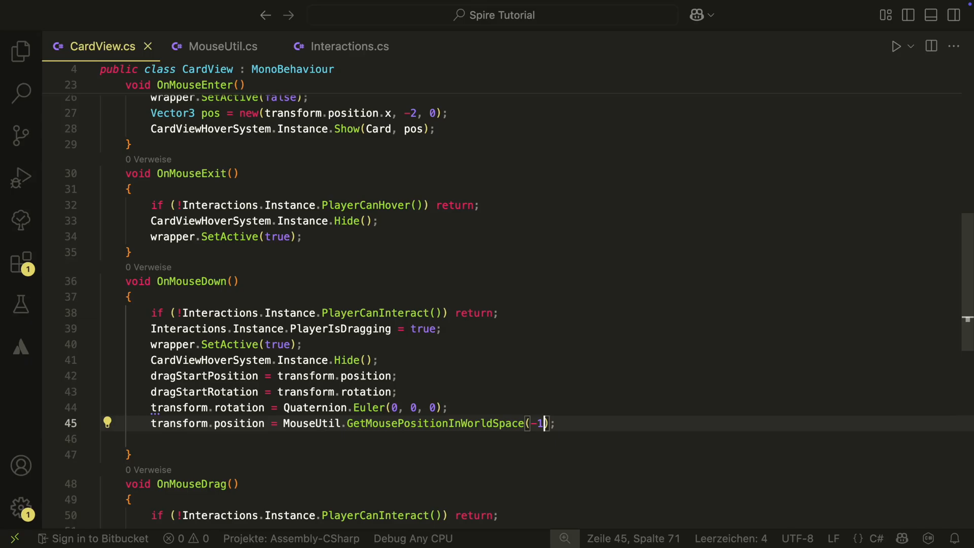
scroll(down, 3)
text(transform.position = MouseUtil.GetMousePositionInWorldSpace(-1);)
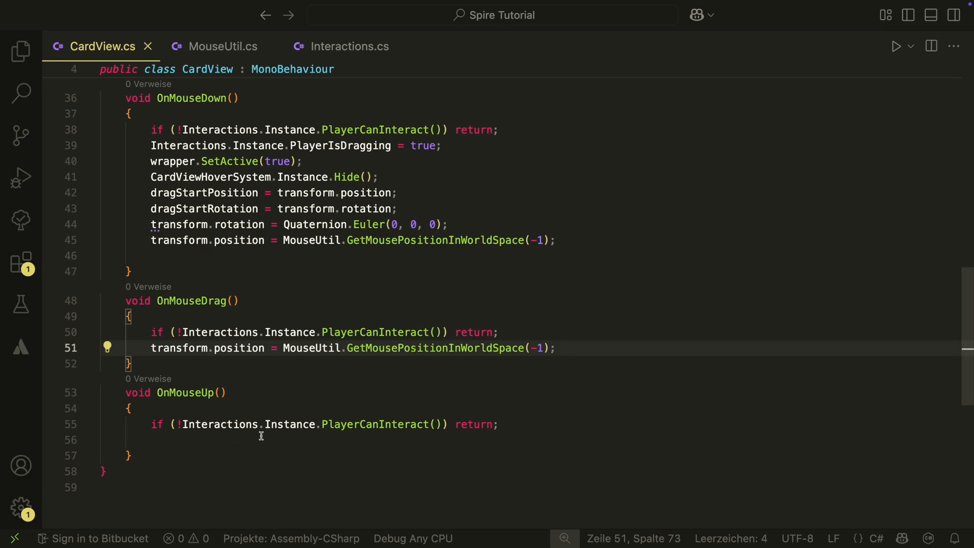
Add a forward Physics.Raycast check (10f) in OnMouseUp with a '// Play card' comment.
text(if(Phys)
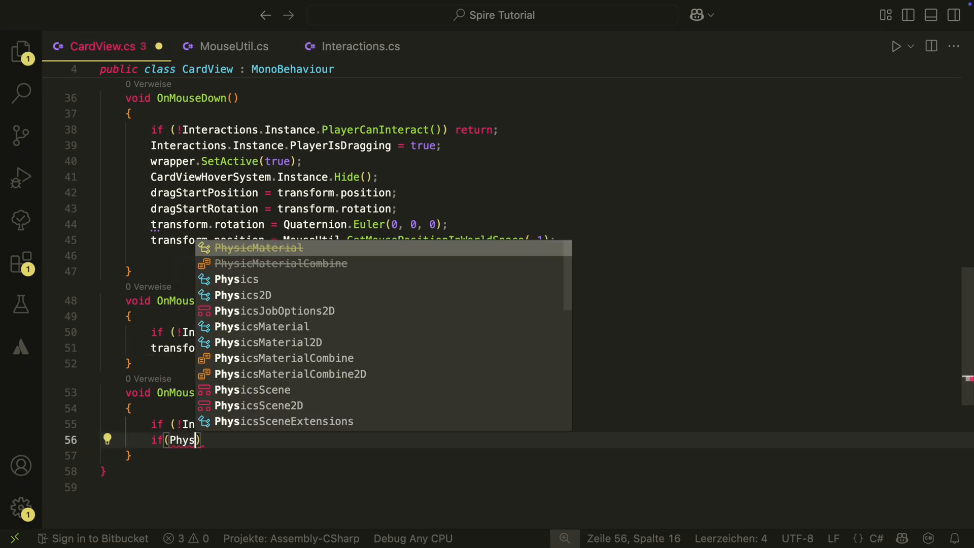
text(.Raycast(transform.position, Vector3.forward, out RaycastHit hit, 10f)
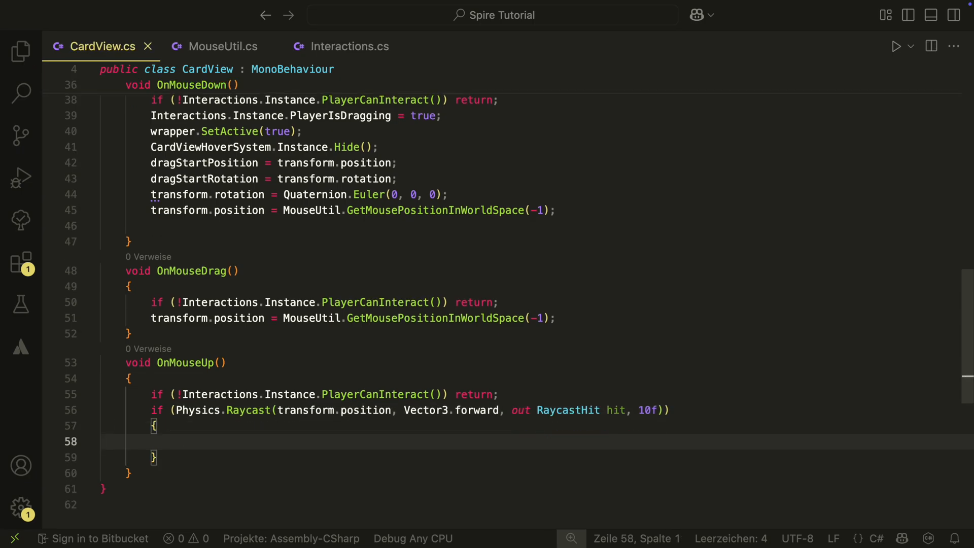
text(// Play card)
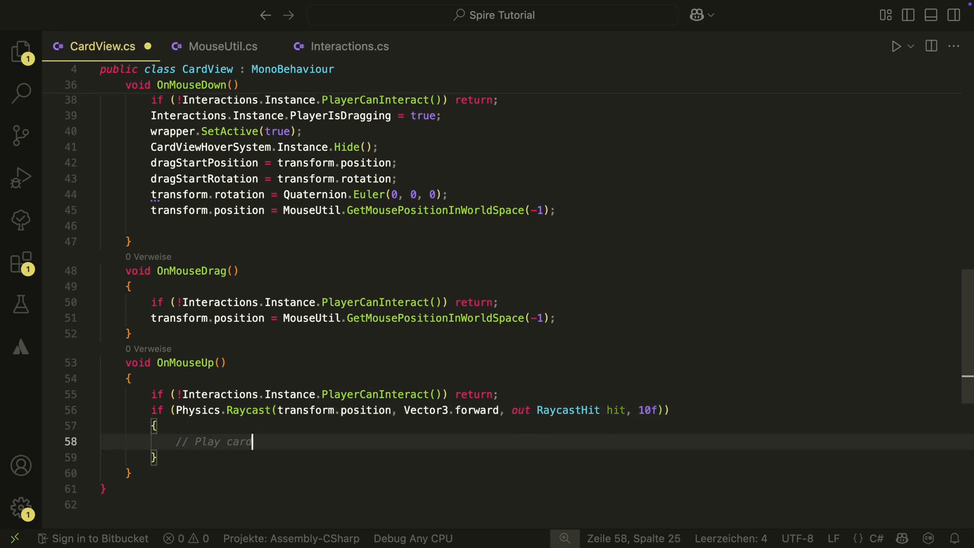
Otherwise restore dragStartPosition and dragStartRotation, then reference Interactions.Instance.
text(transform.rotation = dragStartRotation;)
text(transform.position = dragStartPosition;)
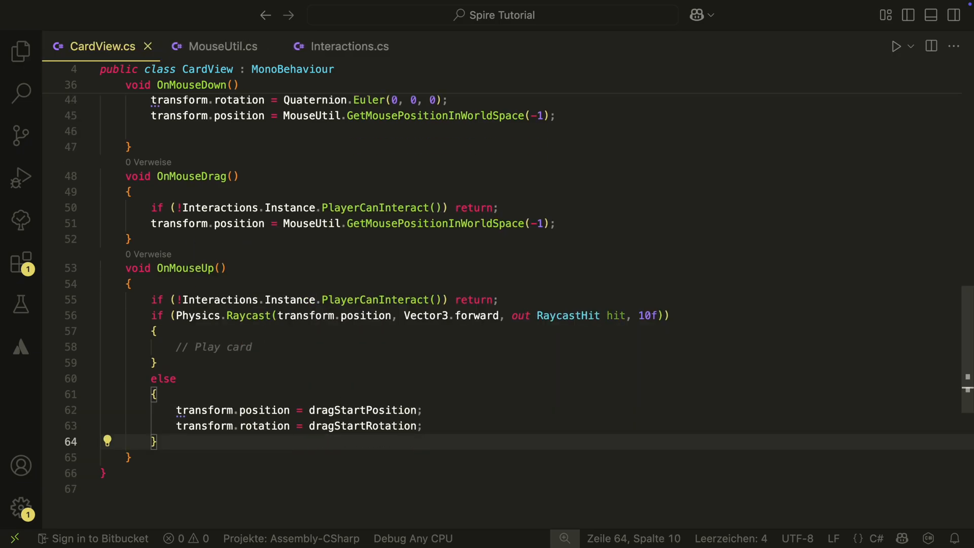
text(Interactions.Instance)
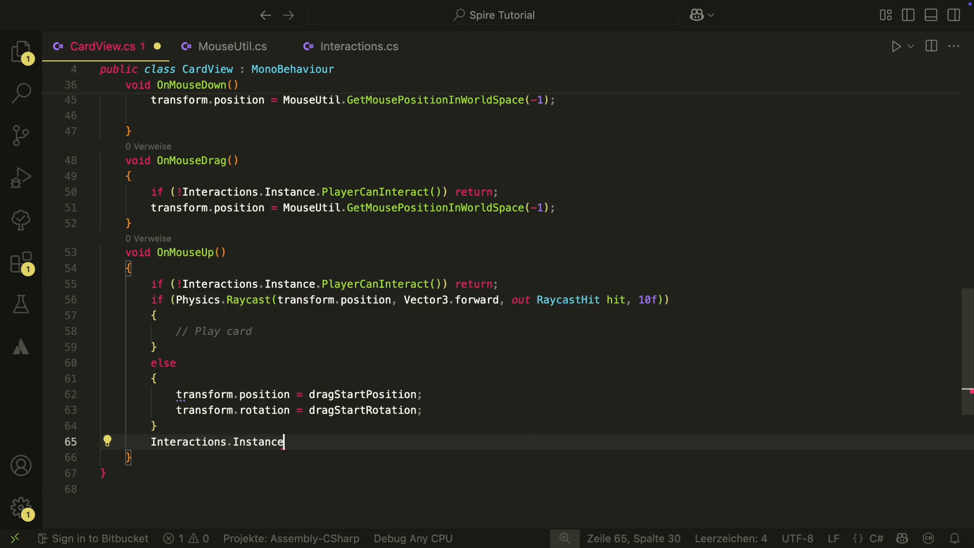
Start Play mode in Unity to test dragging and releasing a Fireball card.
click(469, 9)
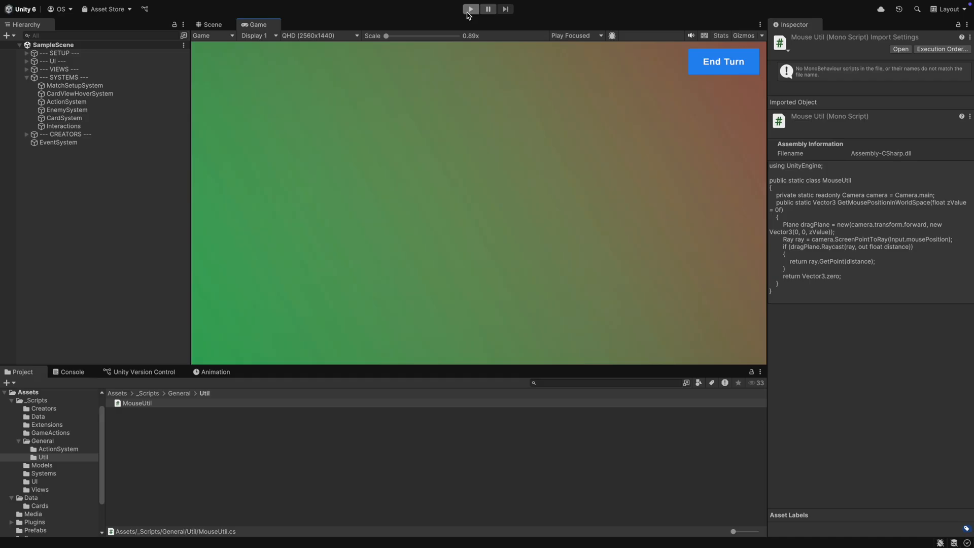
click(470, 9)
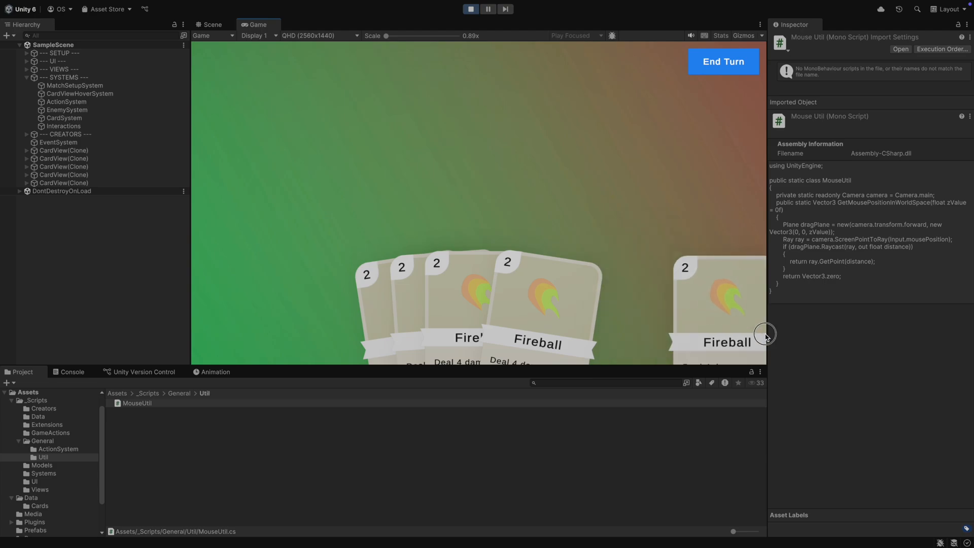
mouse_move(555, 228)
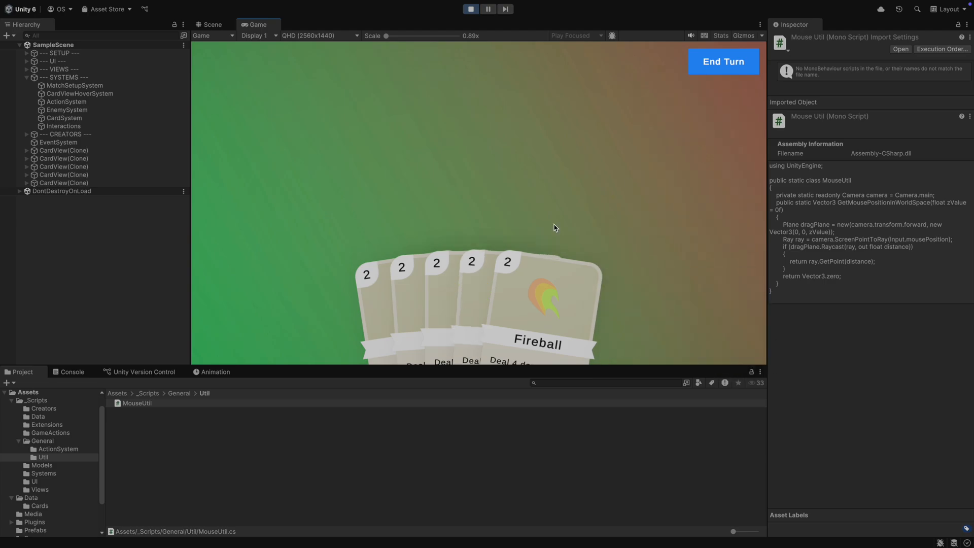